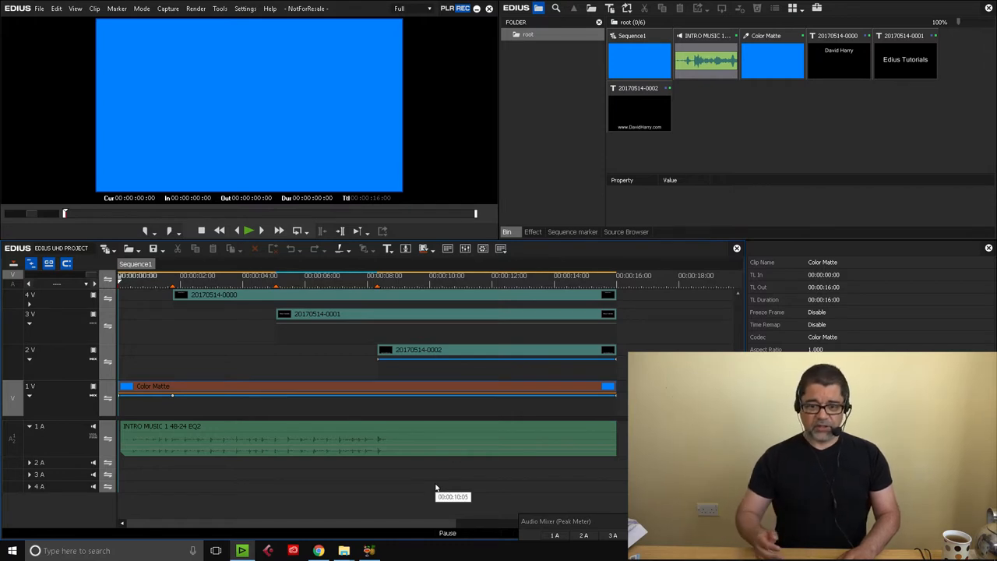
# Step: Mark the sequence from its start to 00:00:16:00 as the export range
pyautogui.click(248, 230)
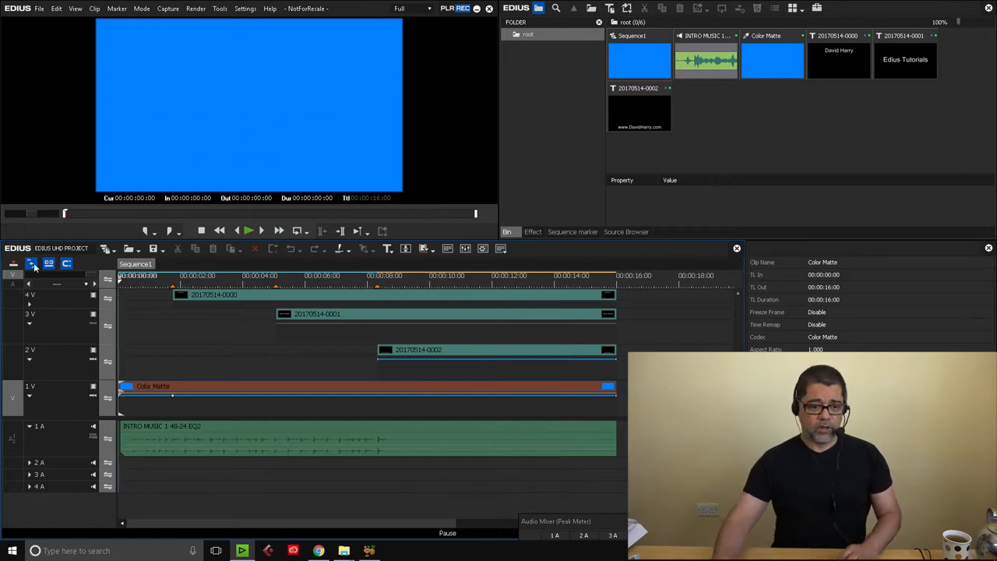
pyautogui.moveTo(31, 263)
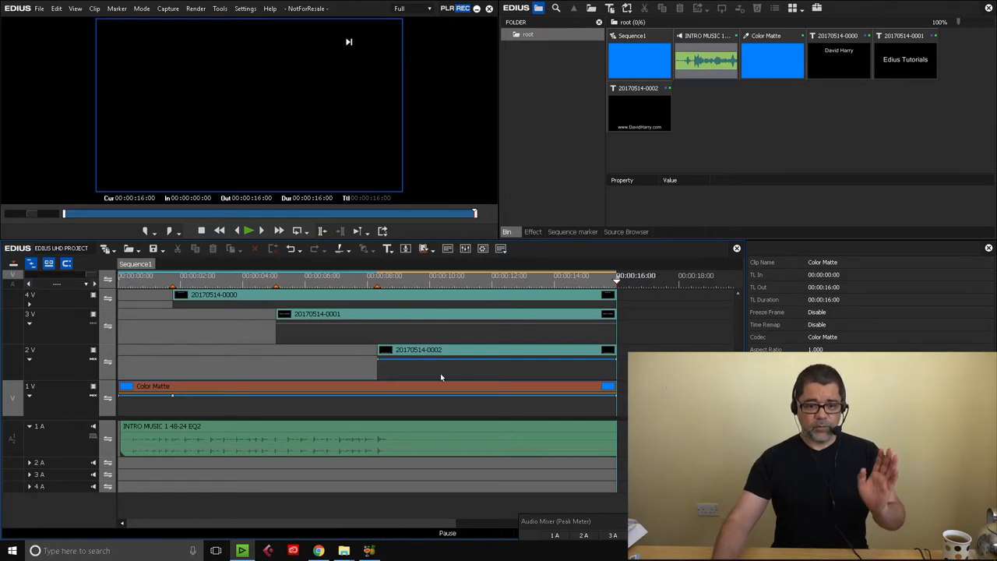
pyautogui.moveTo(382, 230)
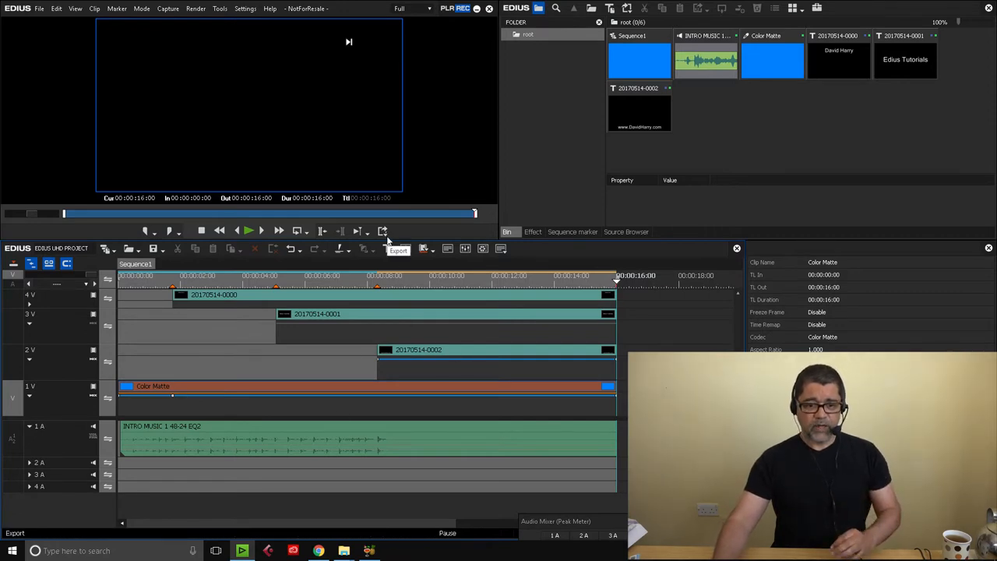
pyautogui.click(245, 9)
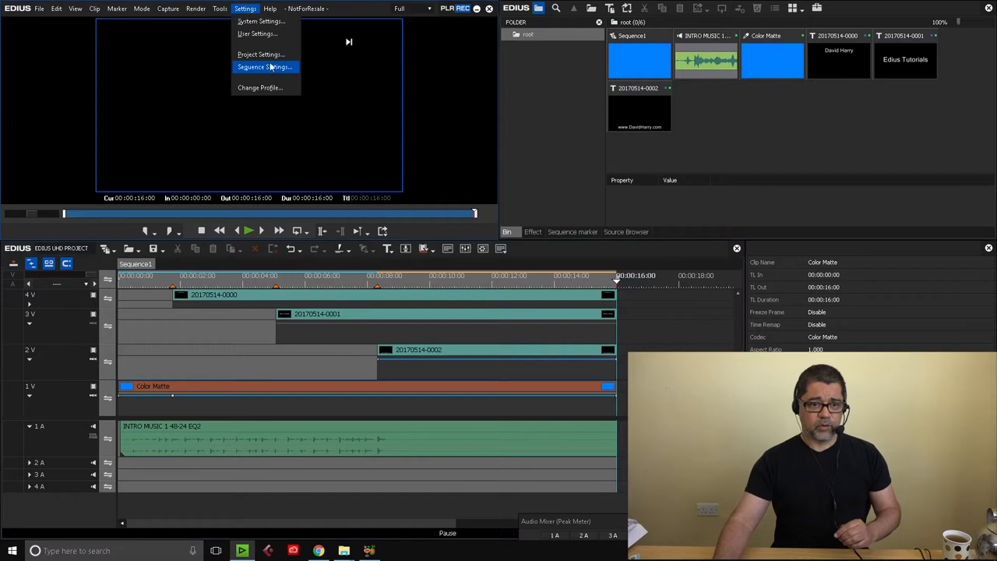
pyautogui.click(260, 54)
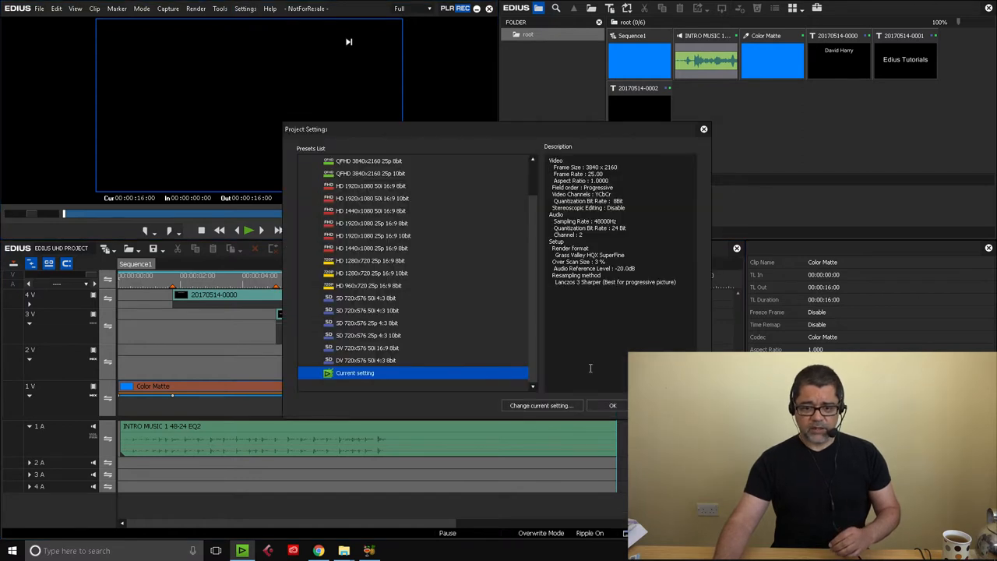
pyautogui.click(541, 405)
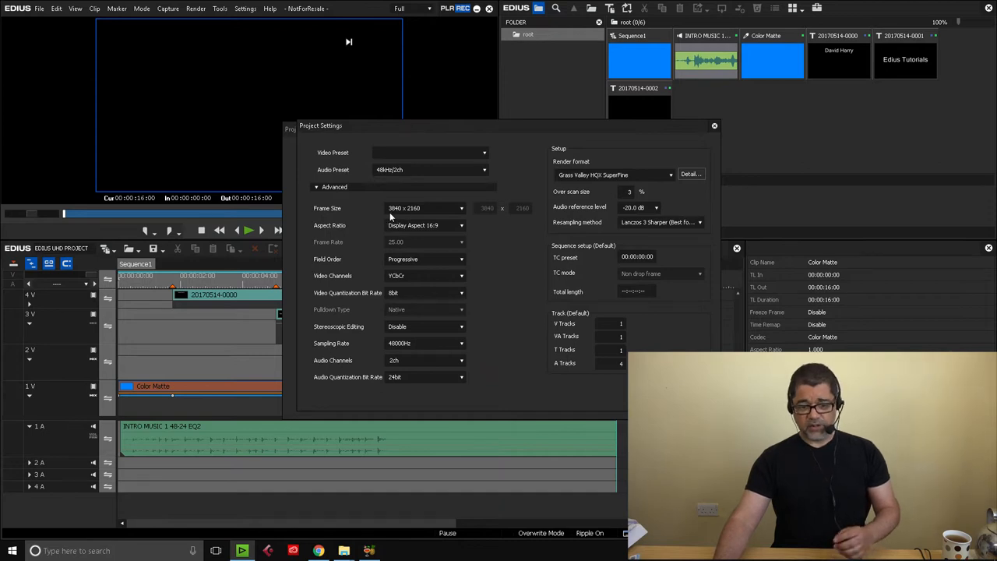
pyautogui.moveTo(489, 265)
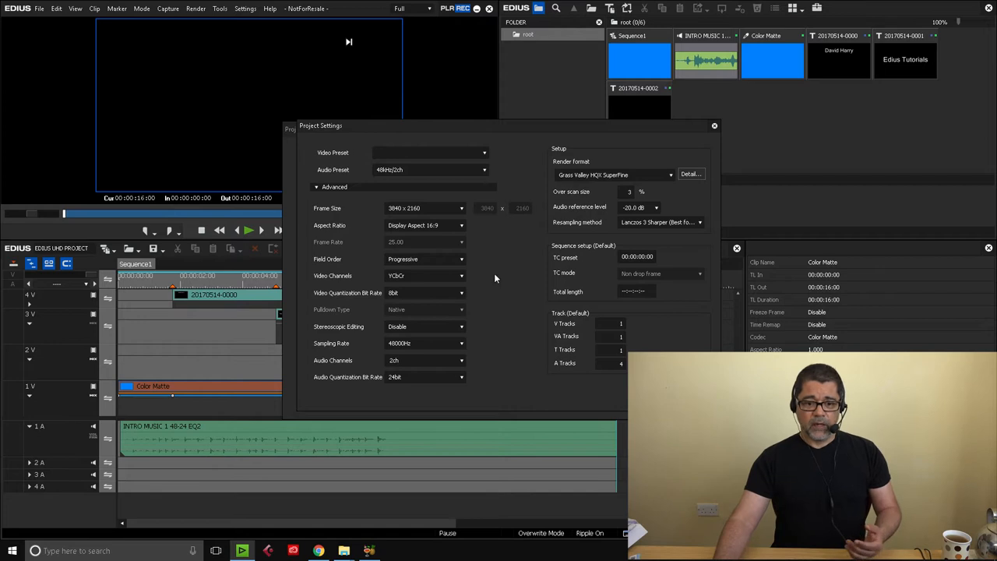
pyautogui.moveTo(495, 249)
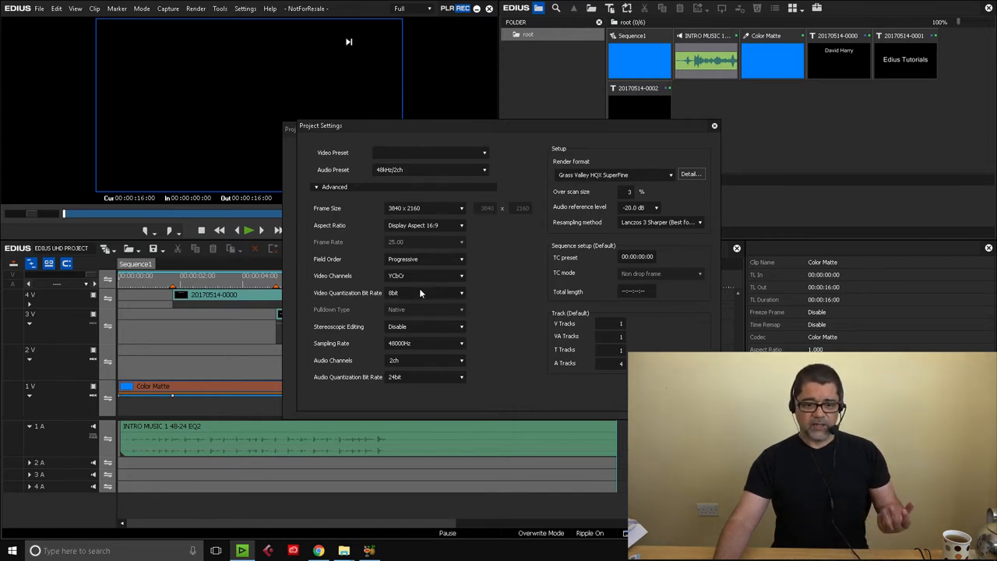
pyautogui.moveTo(517, 330)
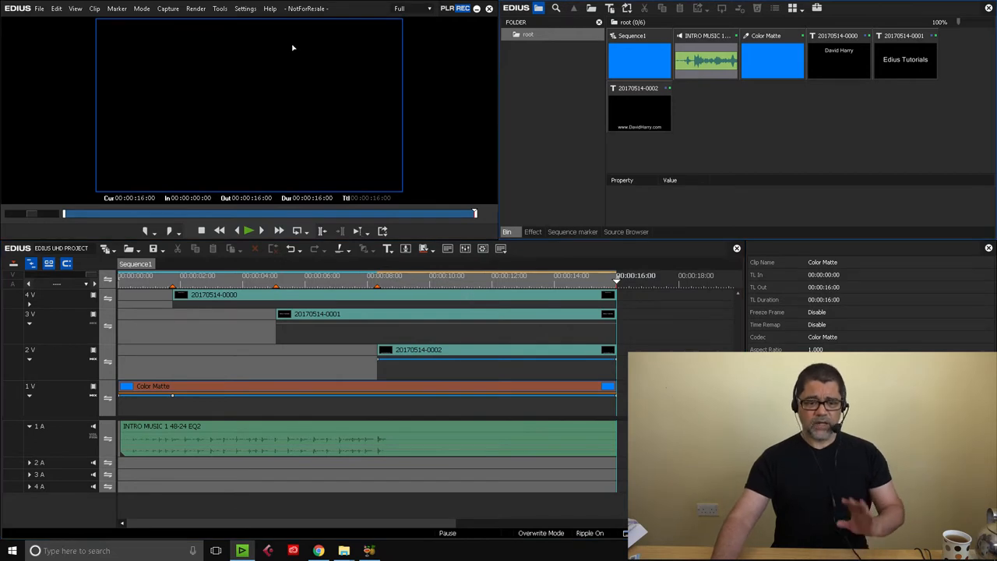
# Step: Export to file using the AVI Grass Valley HQX SuperFine preset
pyautogui.click(424, 249)
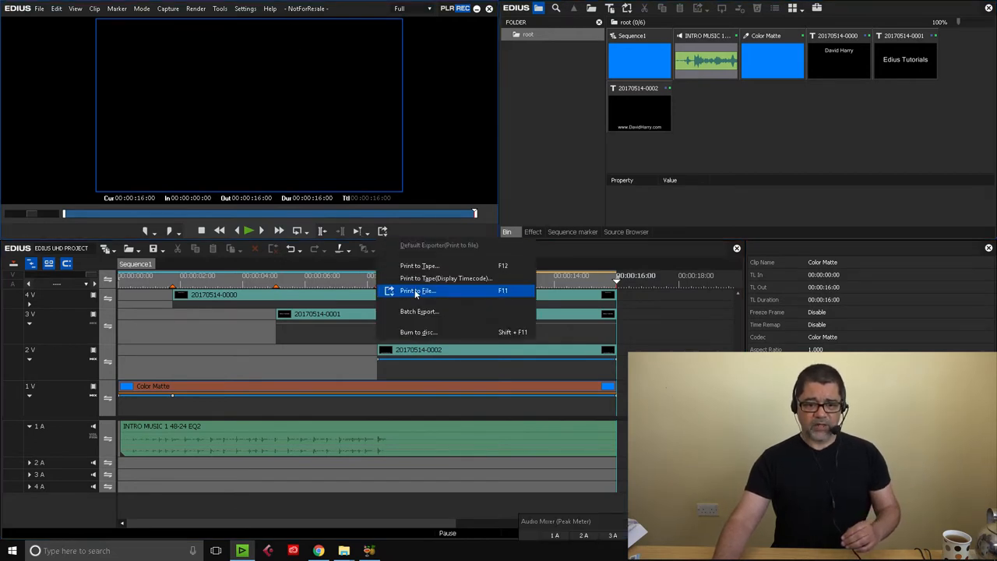
pyautogui.click(417, 290)
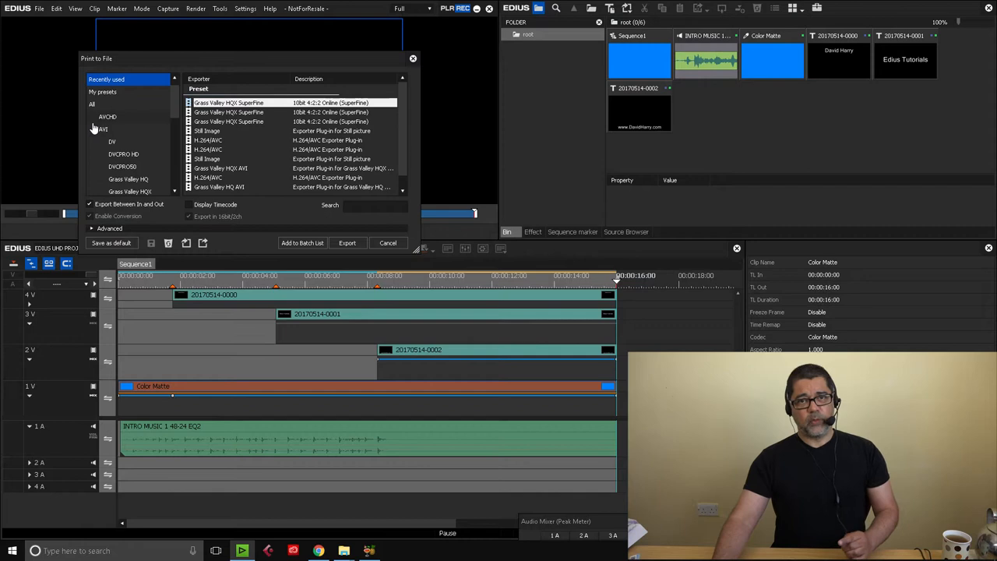
pyautogui.moveTo(113, 140)
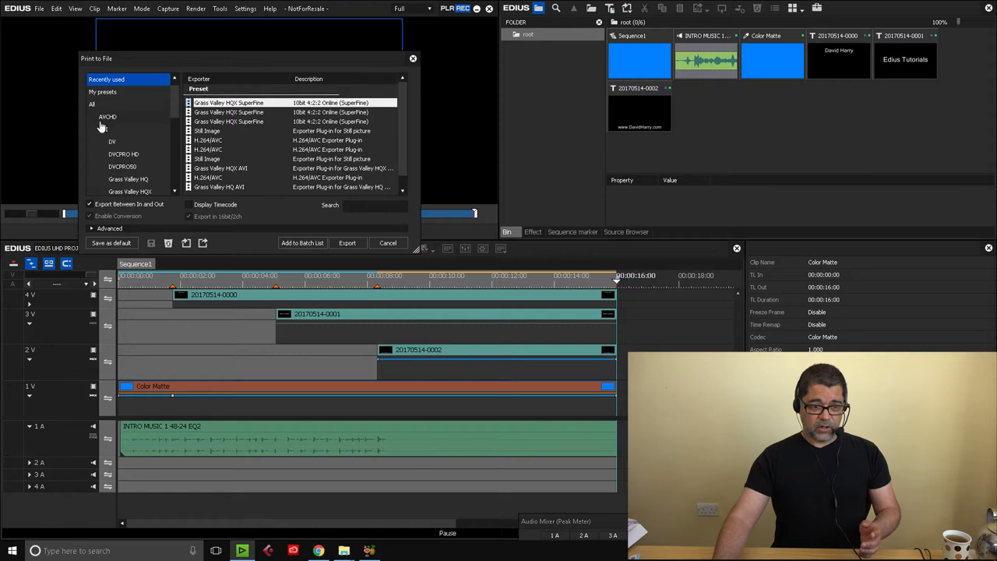
pyautogui.click(104, 128)
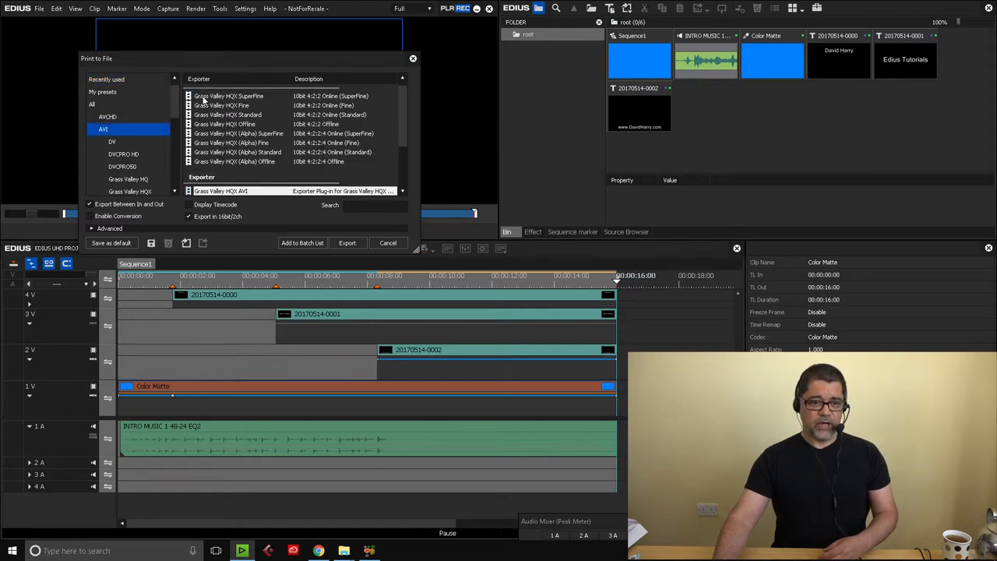
pyautogui.click(229, 103)
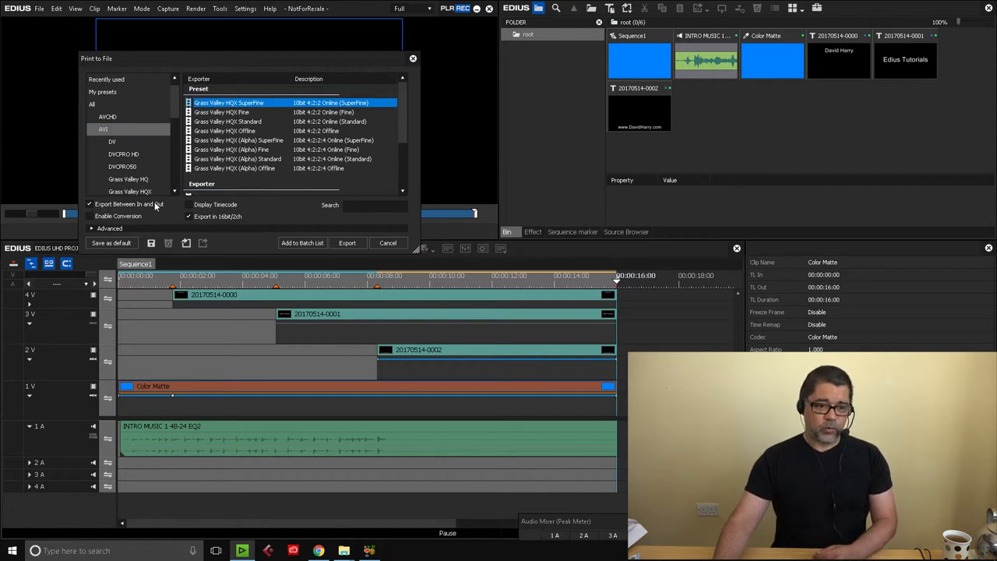
pyautogui.click(89, 203)
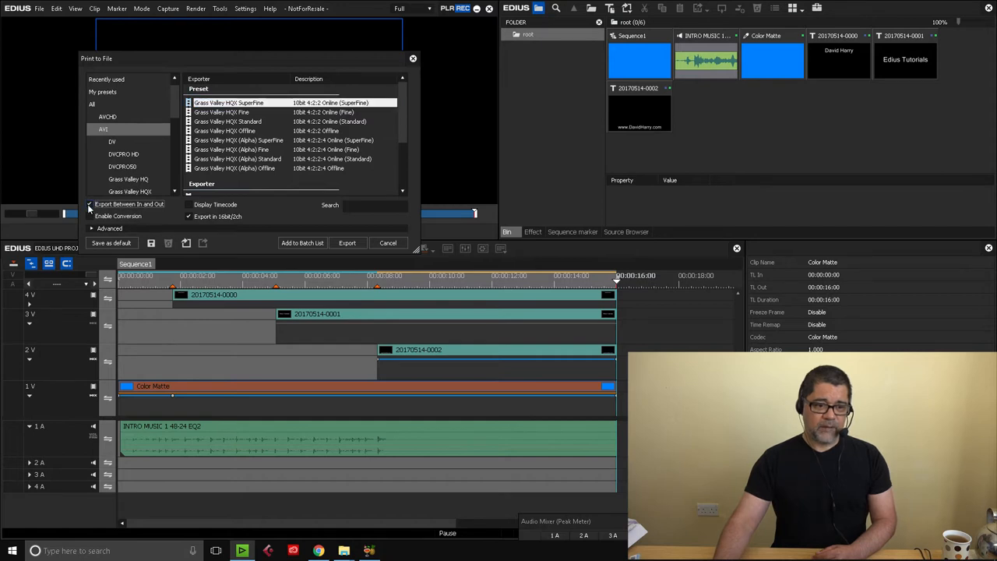
pyautogui.click(388, 242)
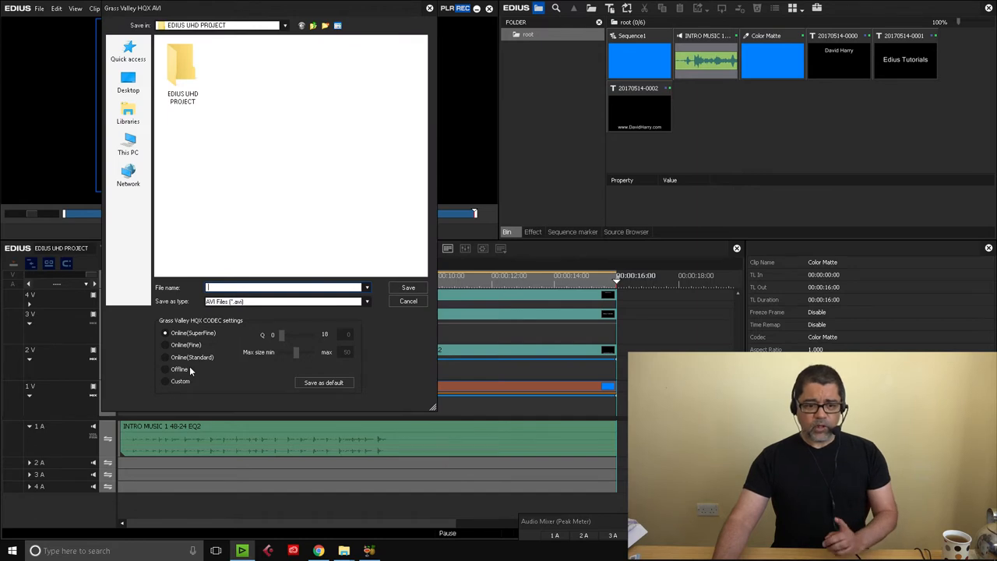
pyautogui.moveTo(234, 367)
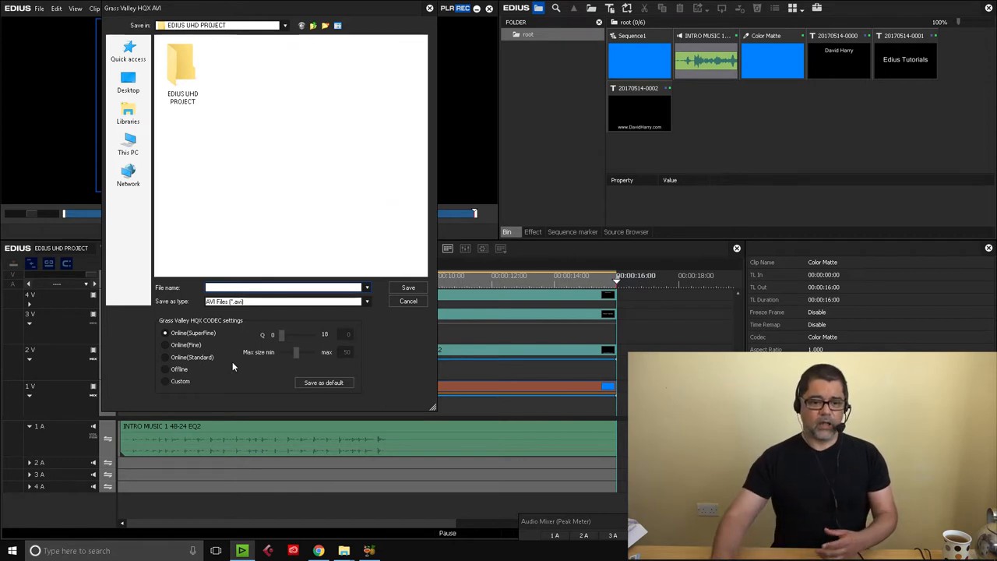
# Step: Set HQX codec quality to Custom and drag Max size up to 100
pyautogui.click(166, 381)
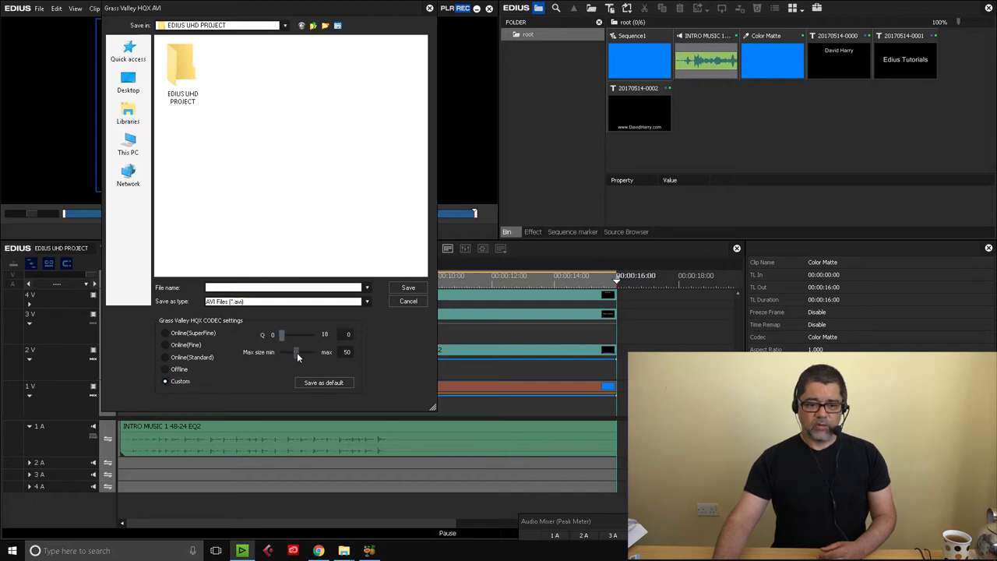
pyautogui.moveTo(296, 353); pyautogui.dragTo(312, 352)
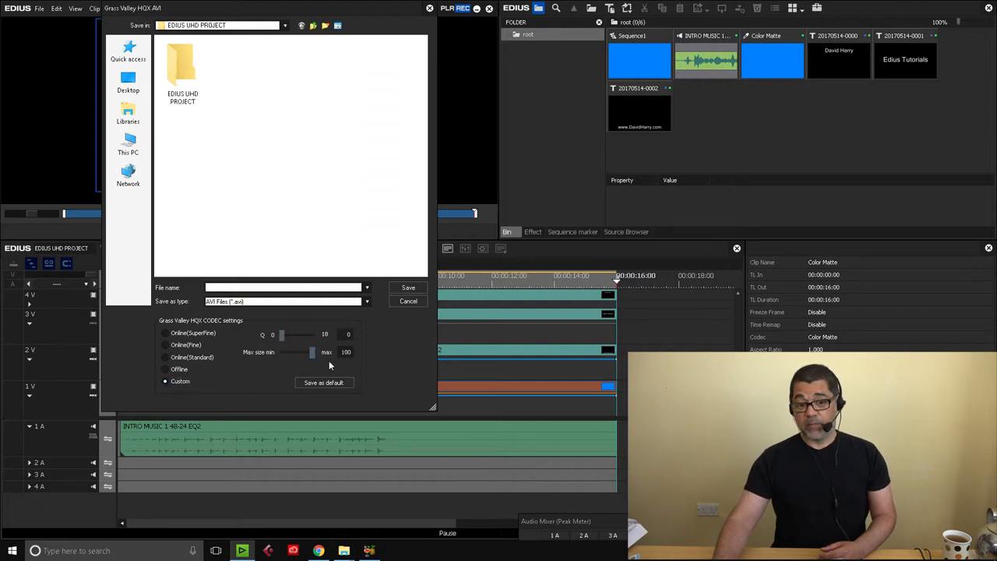
pyautogui.moveTo(372, 352)
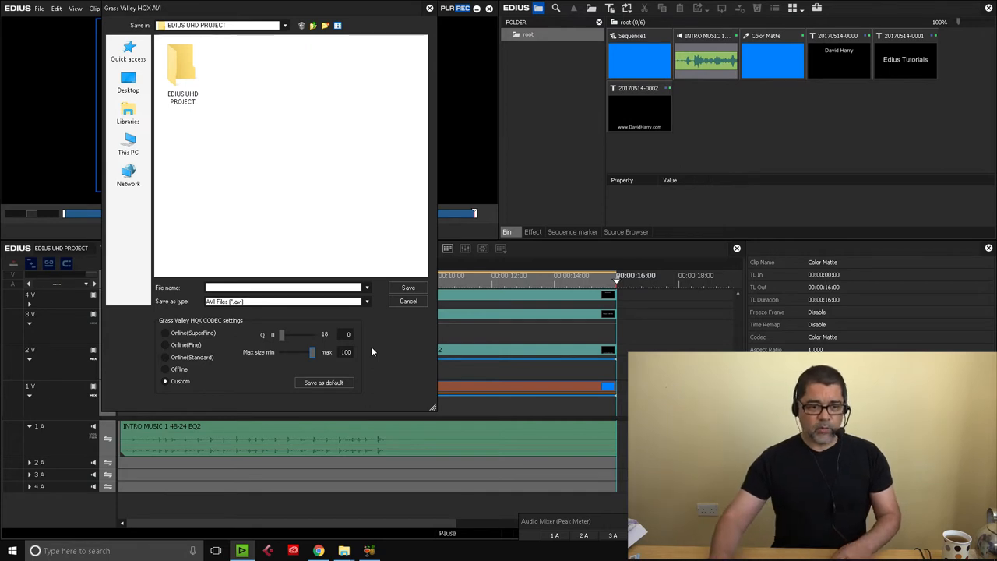
# Step: Save the AVI export as 'TEST HQX' in the Desktop folder
pyautogui.click(285, 287)
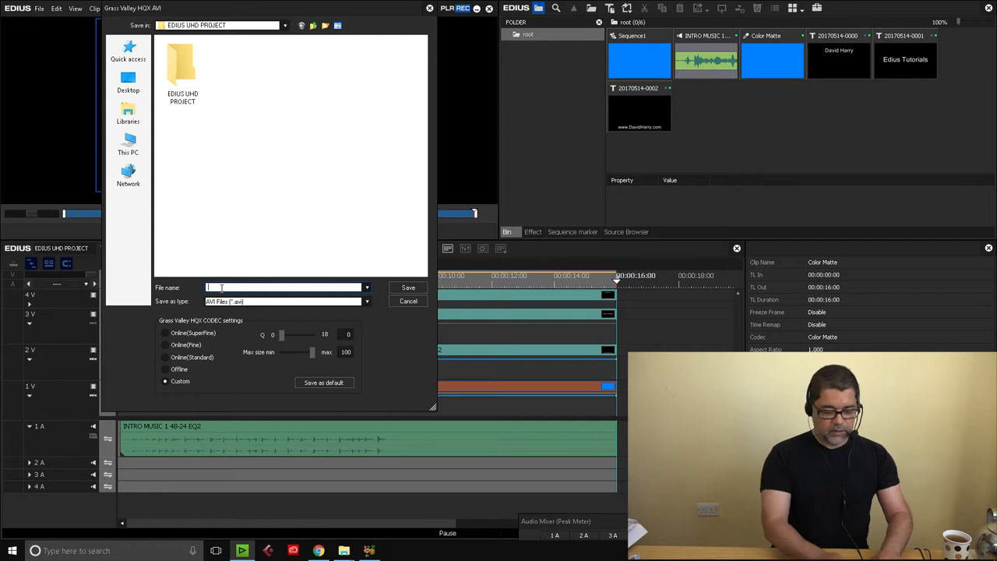
pyautogui.write('TEST H')
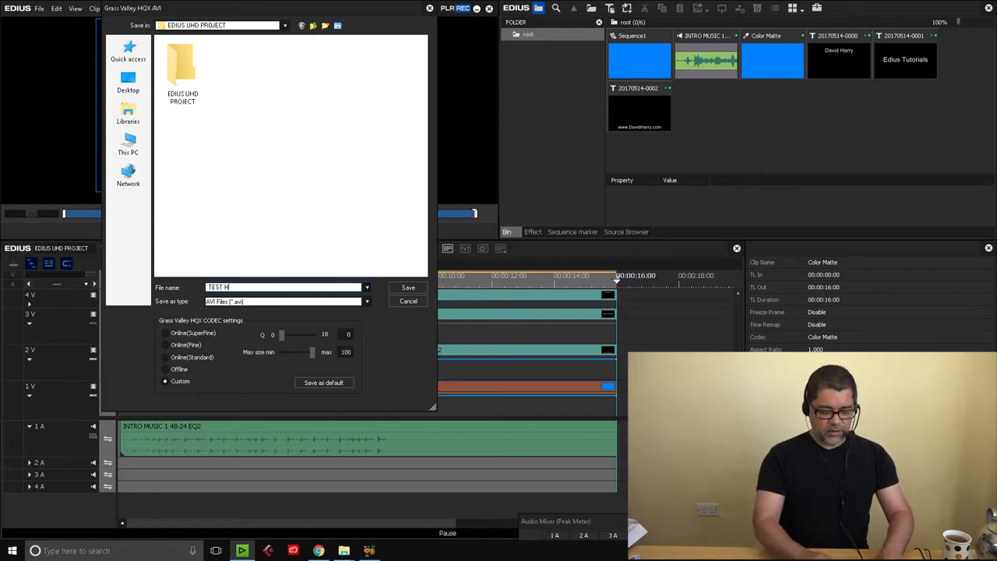
pyautogui.write('QX')
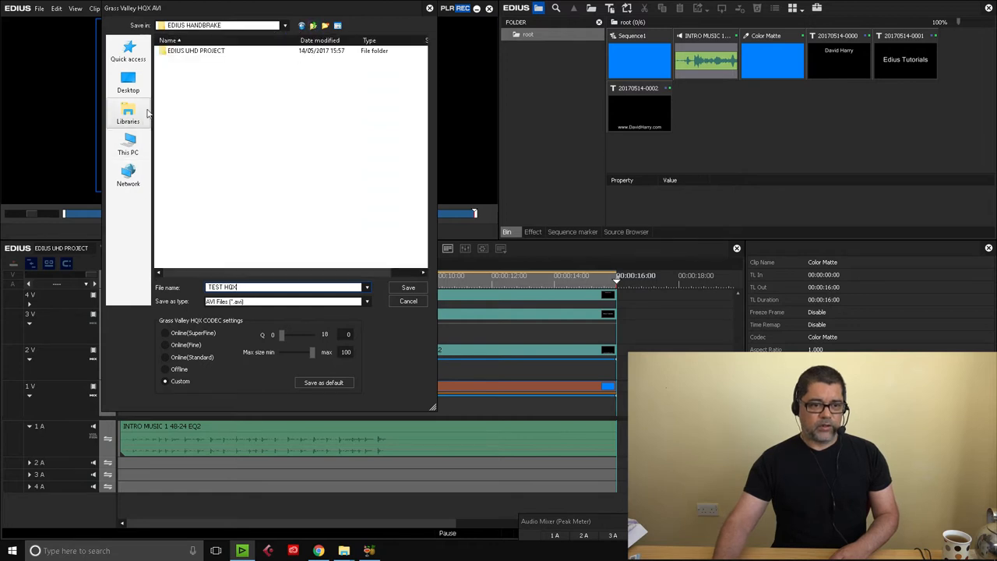
pyautogui.click(128, 82)
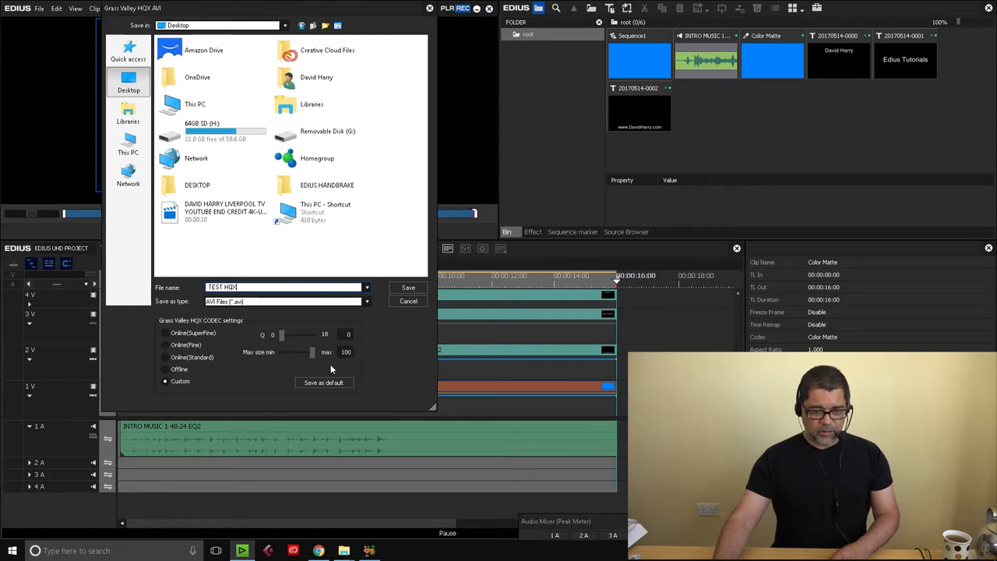
pyautogui.moveTo(400, 355)
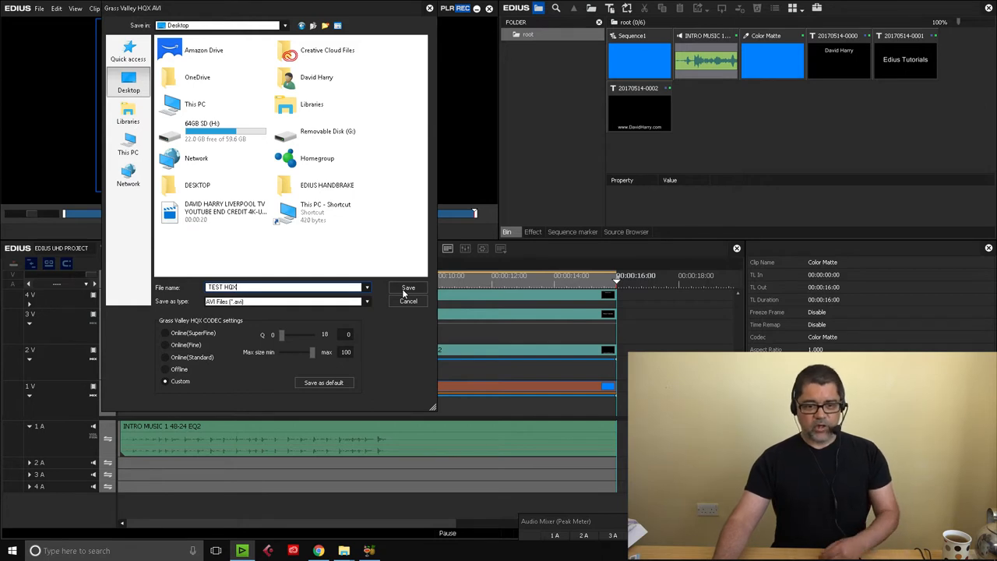
pyautogui.click(409, 288)
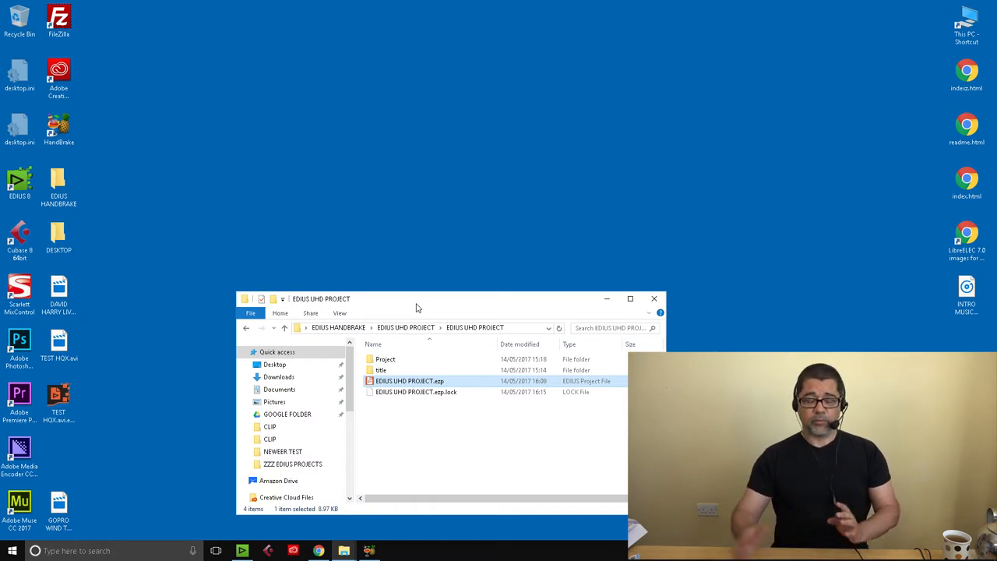
# Step: Switch to Chrome from the taskbar, showing the davidharry.com home page
pyautogui.click(319, 551)
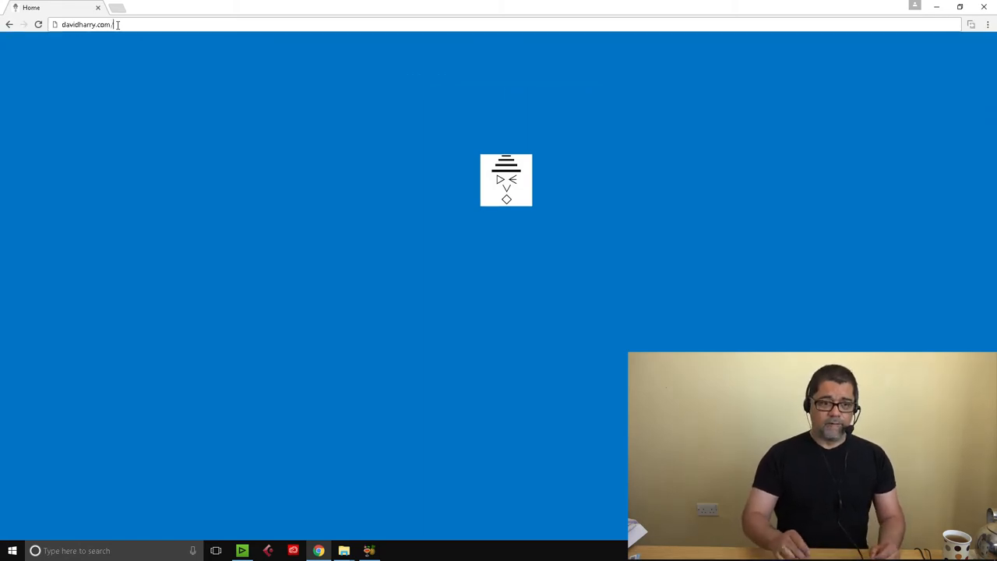
# Step: Navigate to the site's /HANDBRAKE folder via the address bar
pyautogui.write('/HAND')
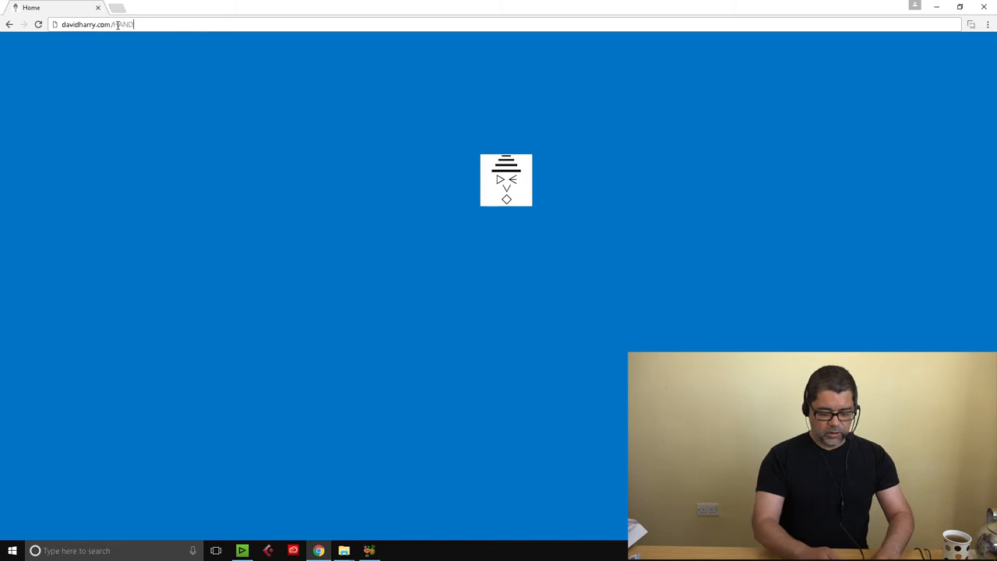
pyautogui.write('BRAKE')
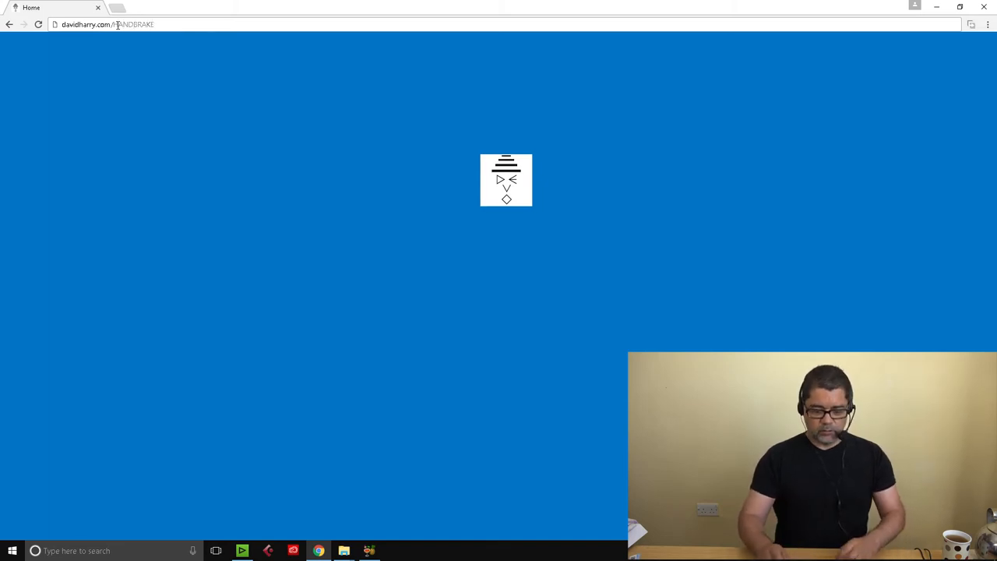
pyautogui.press('Backspace')
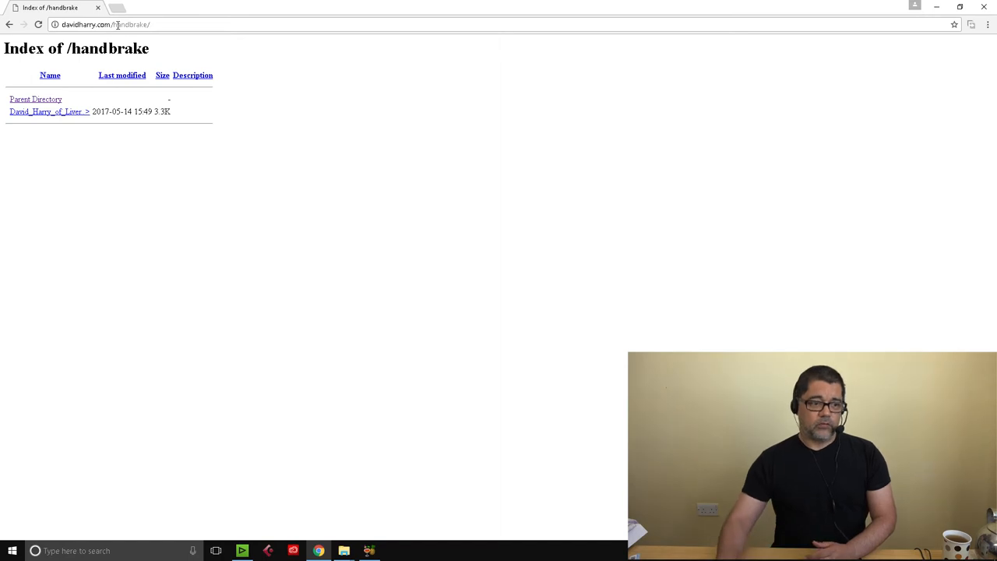
pyautogui.moveTo(59, 112)
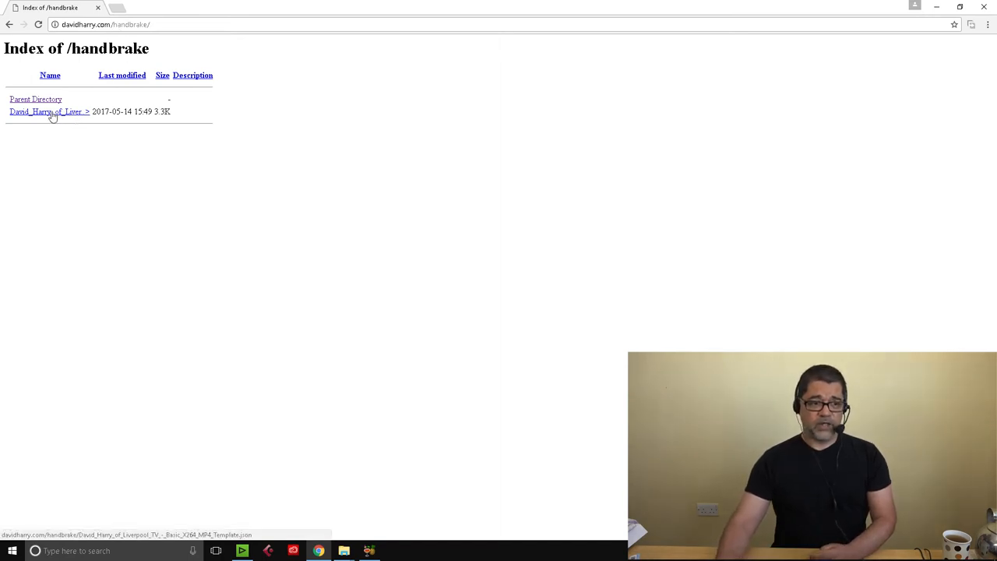
# Step: Save the Basic X264 MP4 Template preset link to the Desktop
pyautogui.rightClick(47, 111)
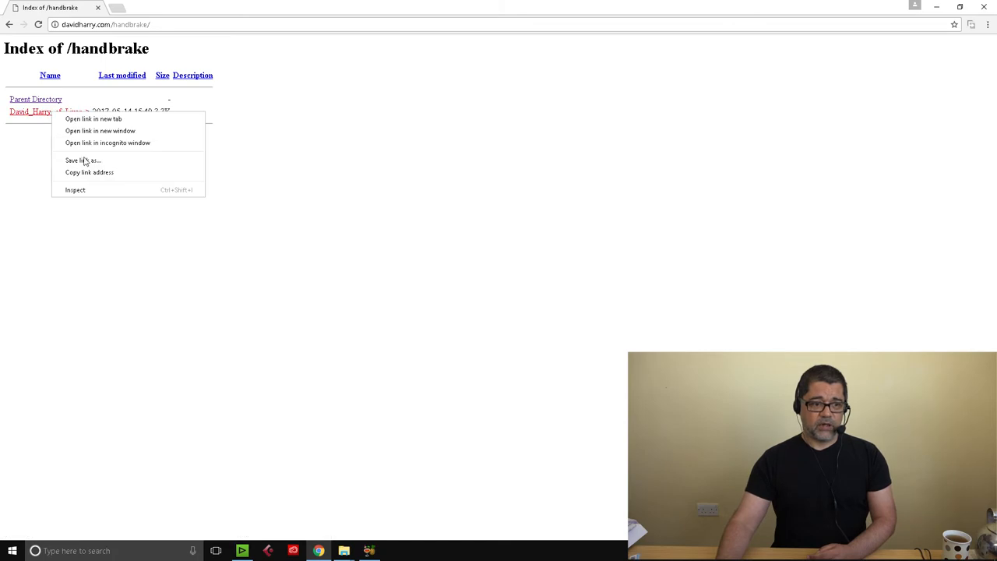
pyautogui.click(81, 160)
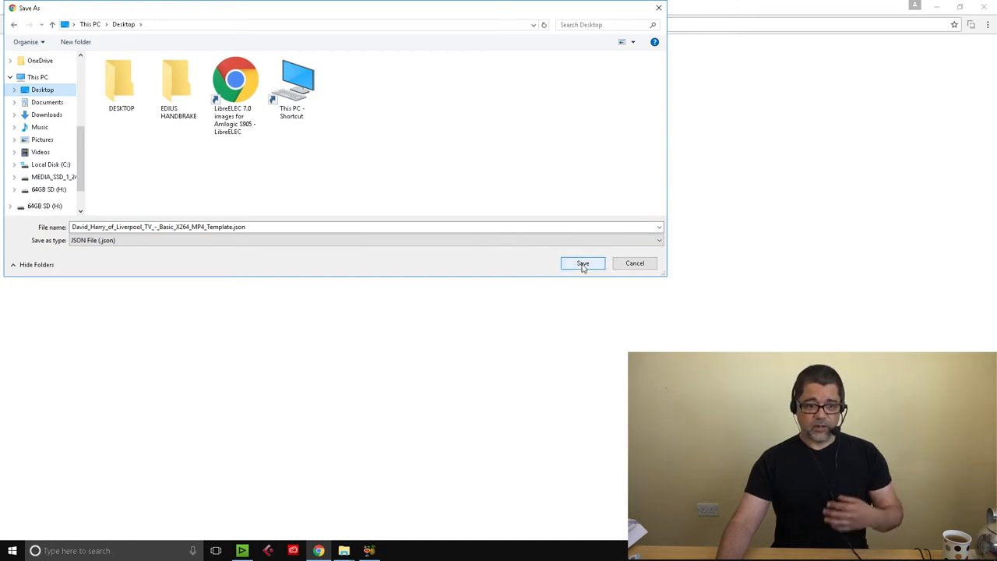
pyautogui.click(583, 264)
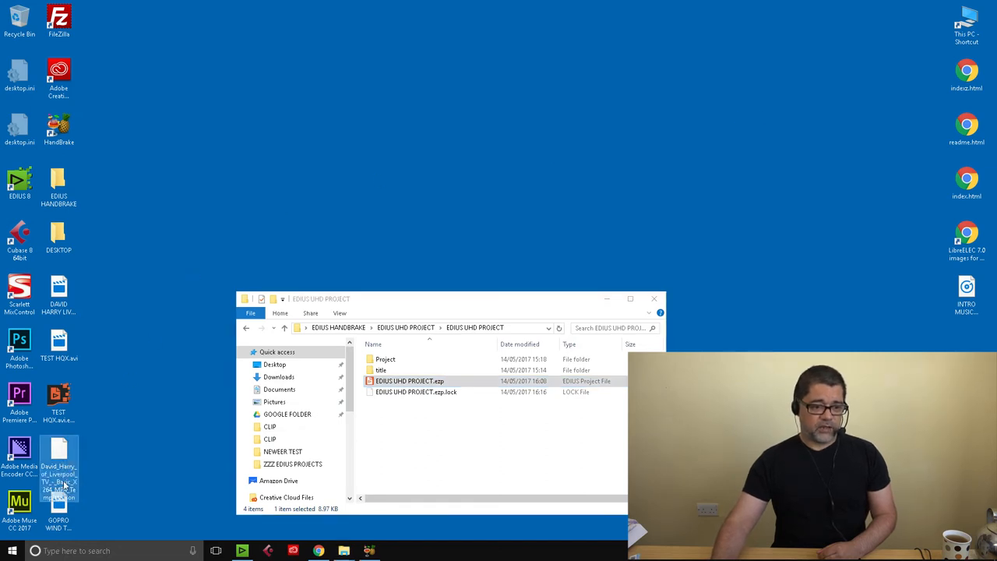
# Step: Drag the downloaded preset JSON icon to a new spot on the desktop
pyautogui.moveTo(58, 468); pyautogui.dragTo(258, 197)
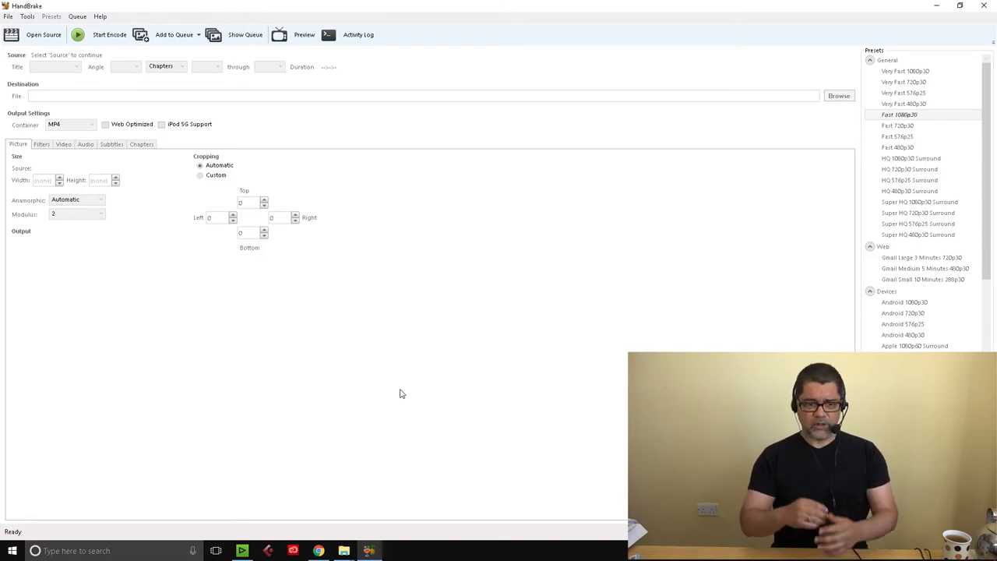
pyautogui.moveTo(382, 351)
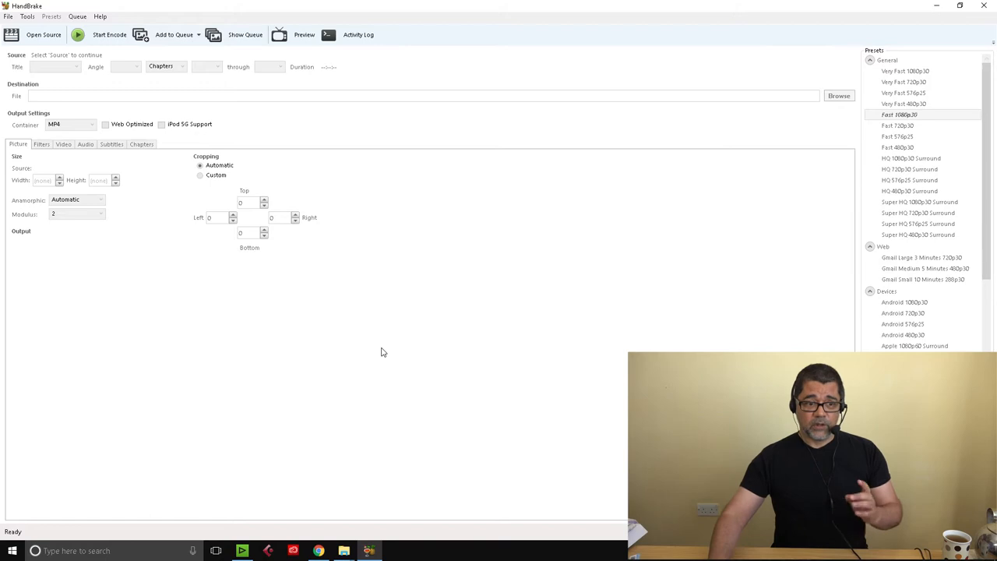
# Step: Open TEST HQX.avi from the Desktop as a single-file source
pyautogui.click(44, 34)
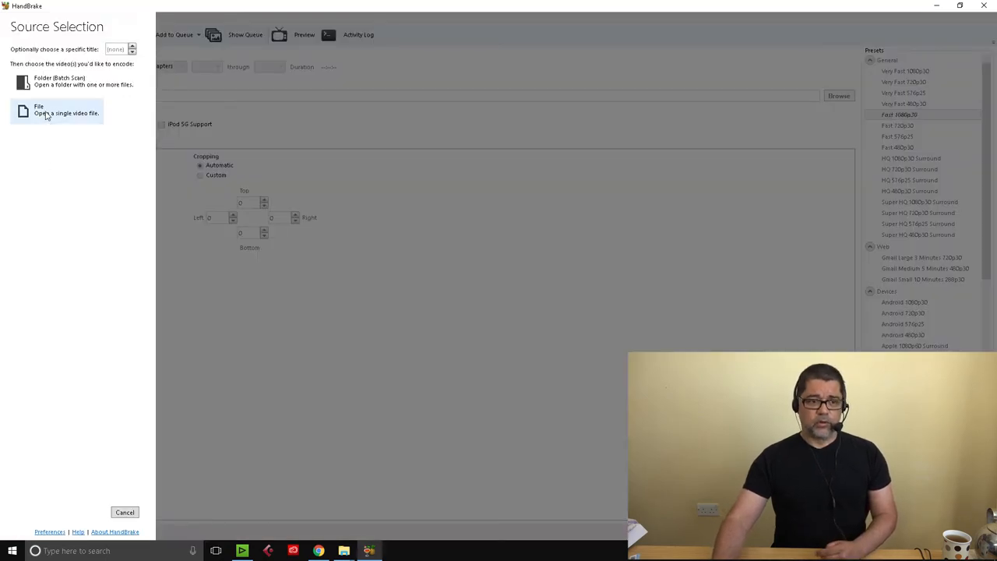
pyautogui.click(39, 109)
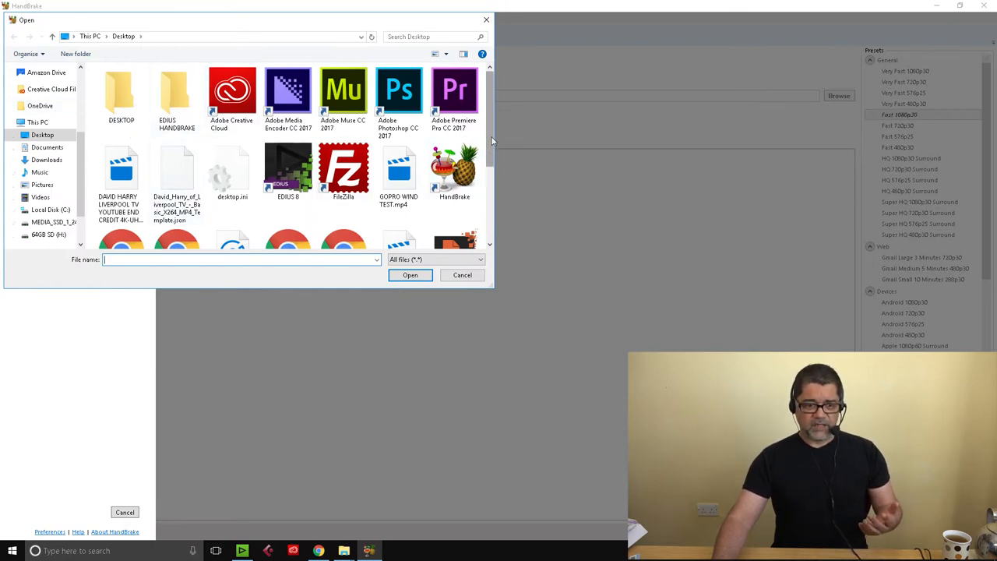
pyautogui.scroll(-3)
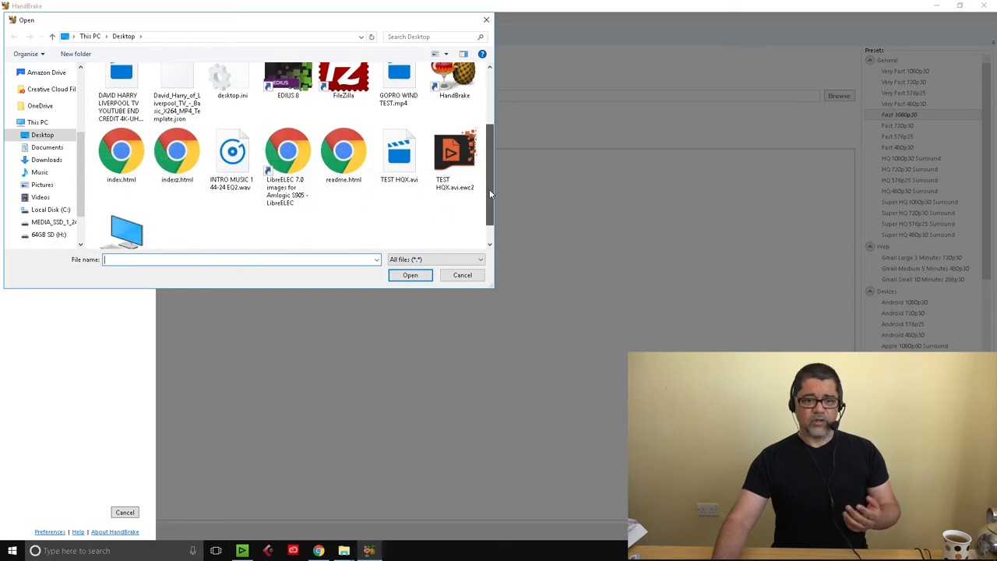
pyautogui.scroll(-3)
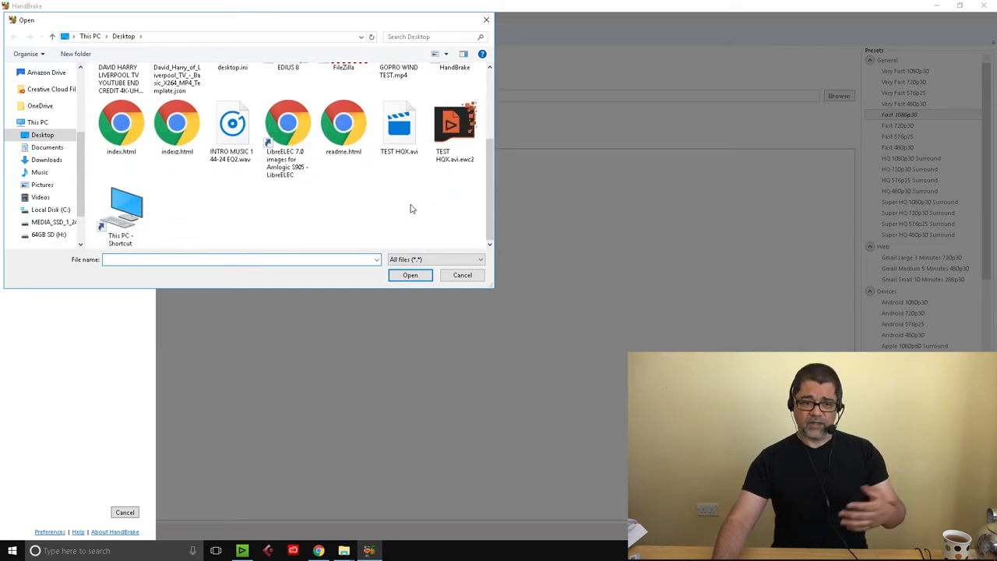
pyautogui.moveTo(399, 124)
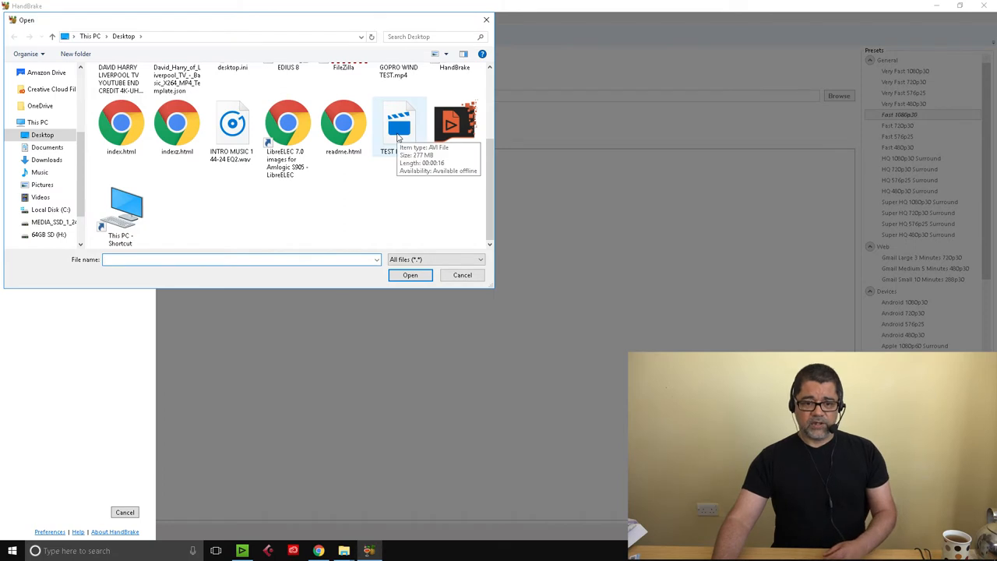
pyautogui.click(410, 274)
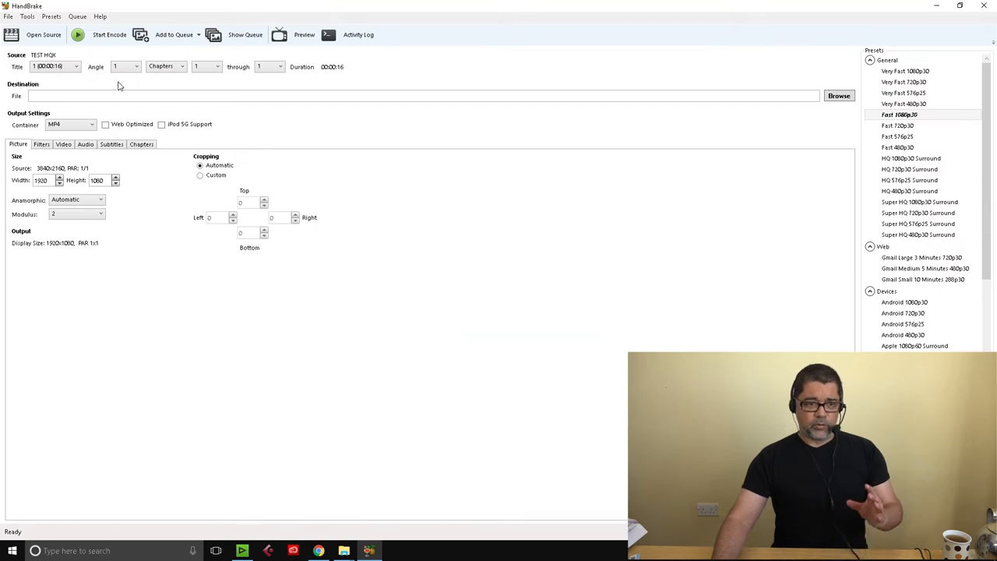
# Step: Import the Basic X264 MP4 Template JSON and select it under User Presets
pyautogui.click(51, 17)
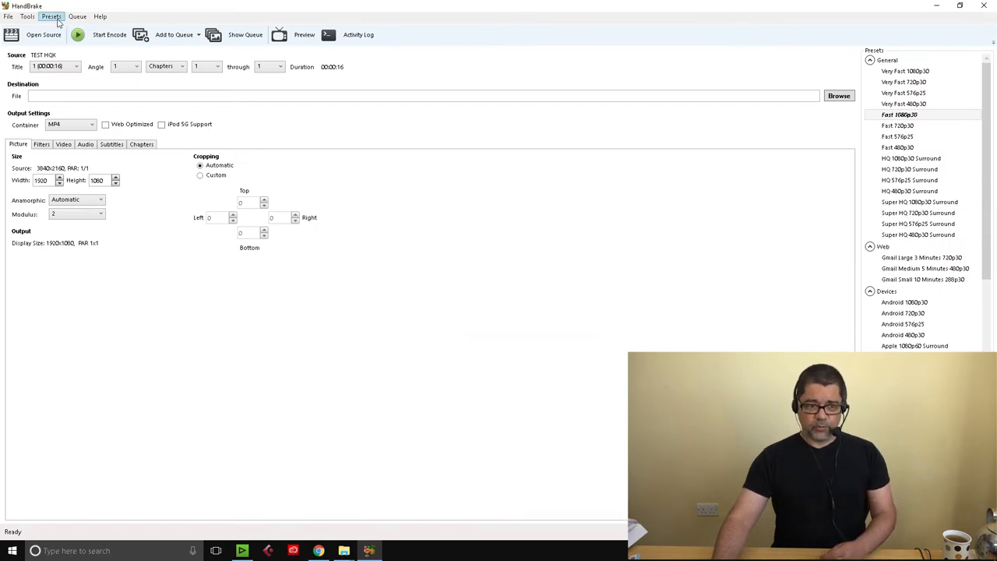
pyautogui.click(50, 17)
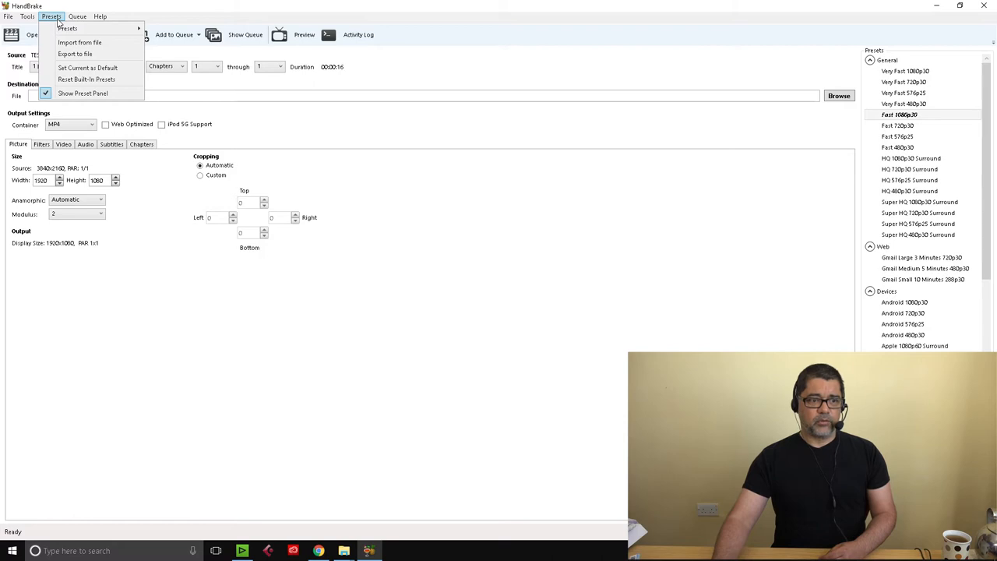
pyautogui.moveTo(78, 42)
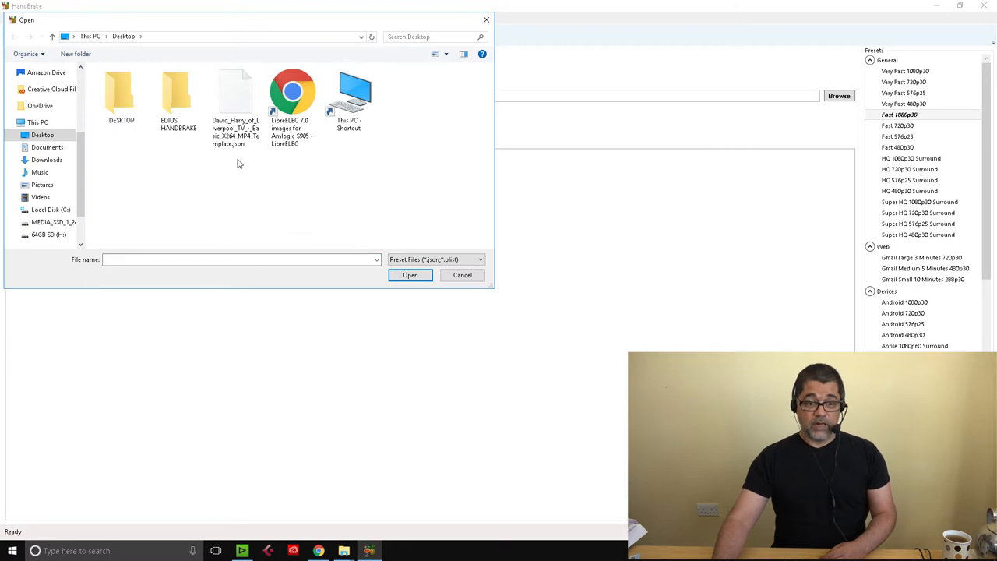
pyautogui.click(235, 94)
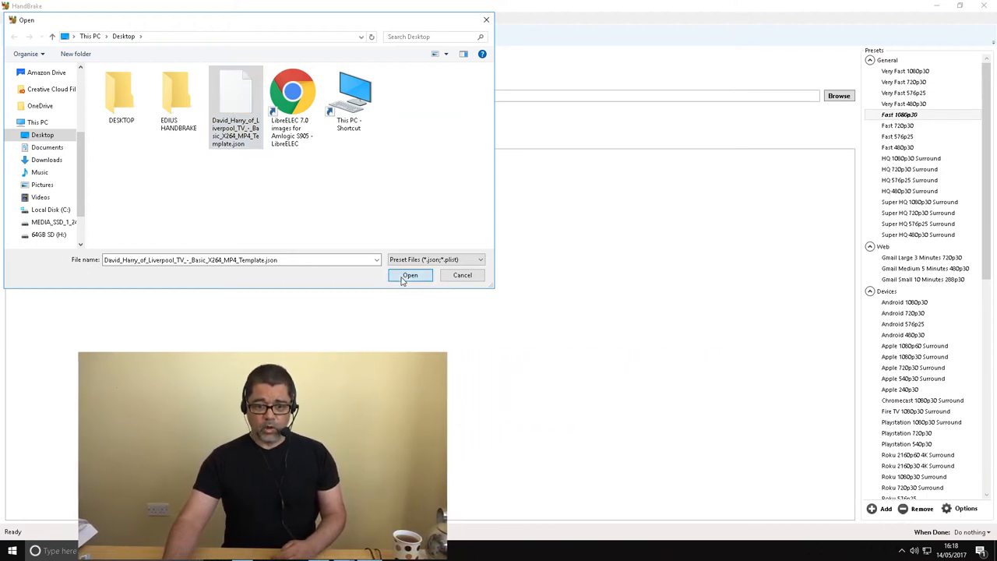
pyautogui.click(409, 275)
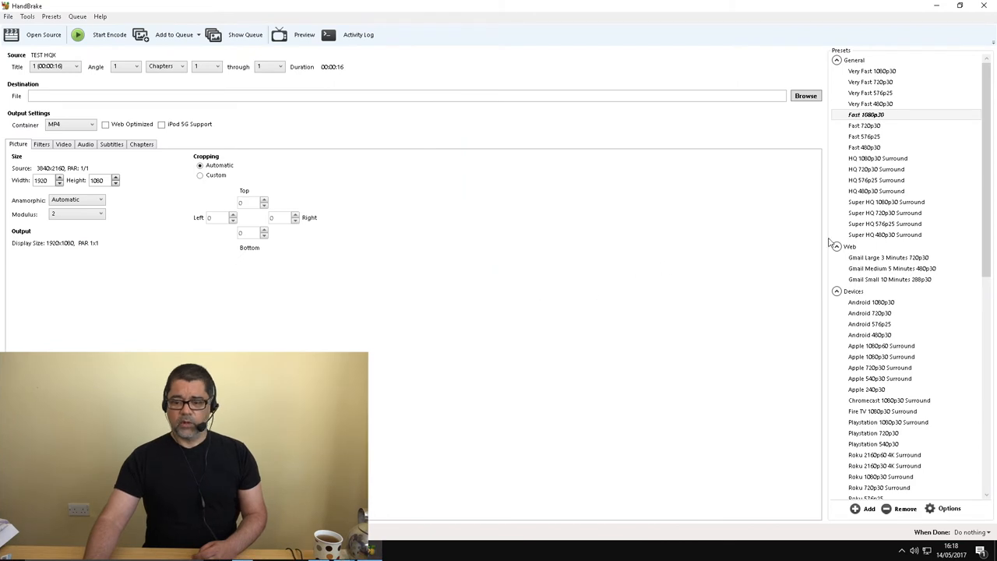
pyautogui.scroll(-3)
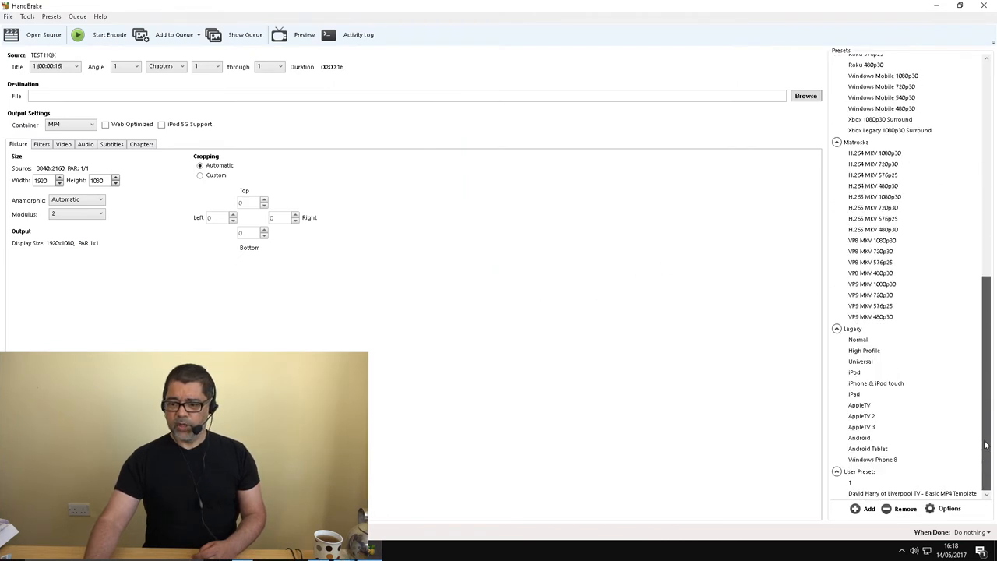
pyautogui.click(911, 493)
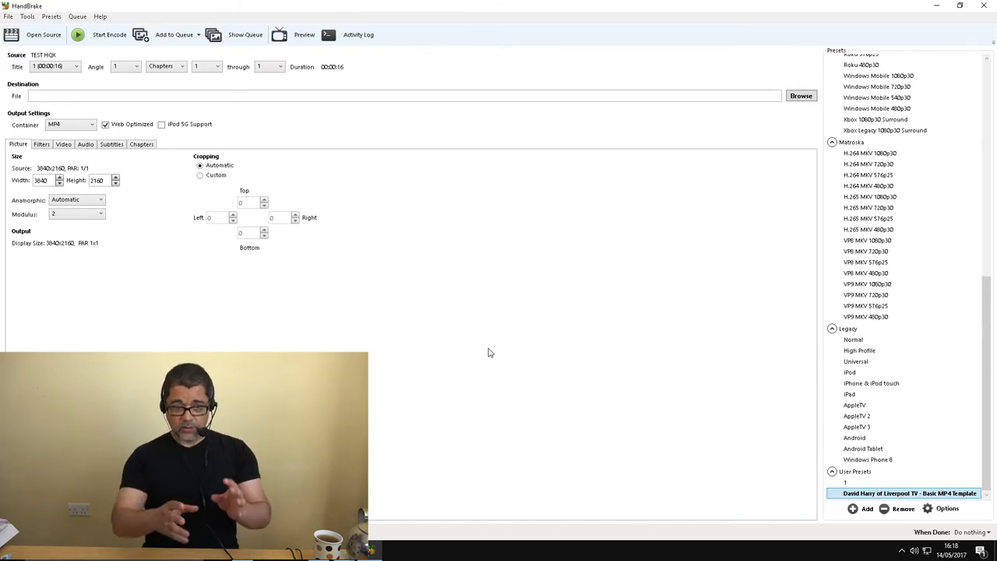
pyautogui.moveTo(90, 268)
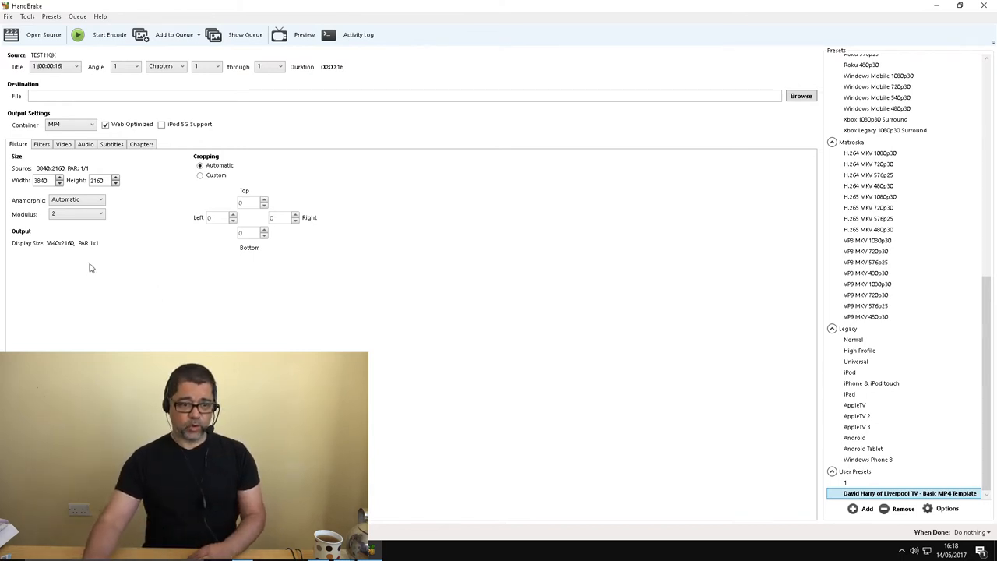
pyautogui.moveTo(147, 171)
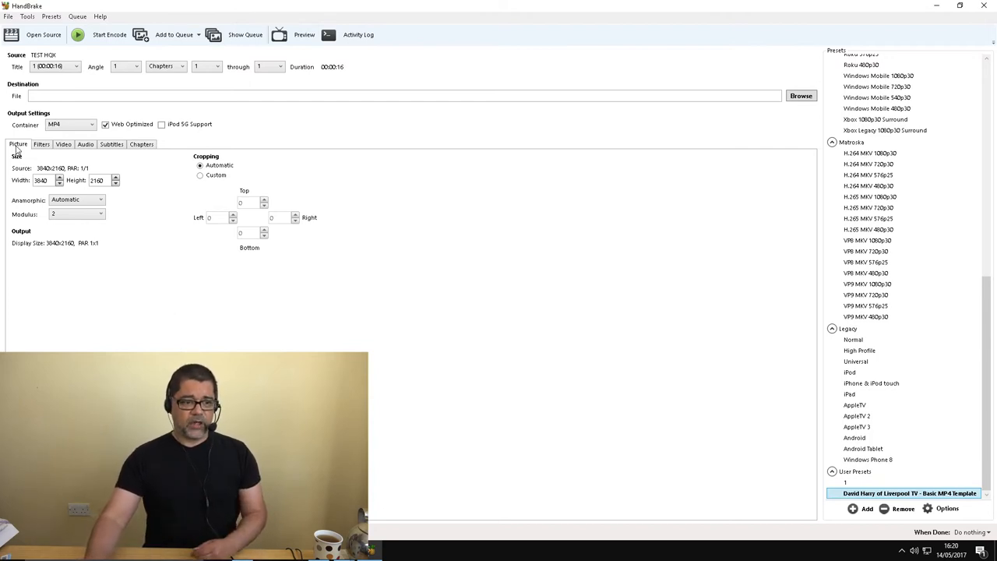
pyautogui.moveTo(41, 180)
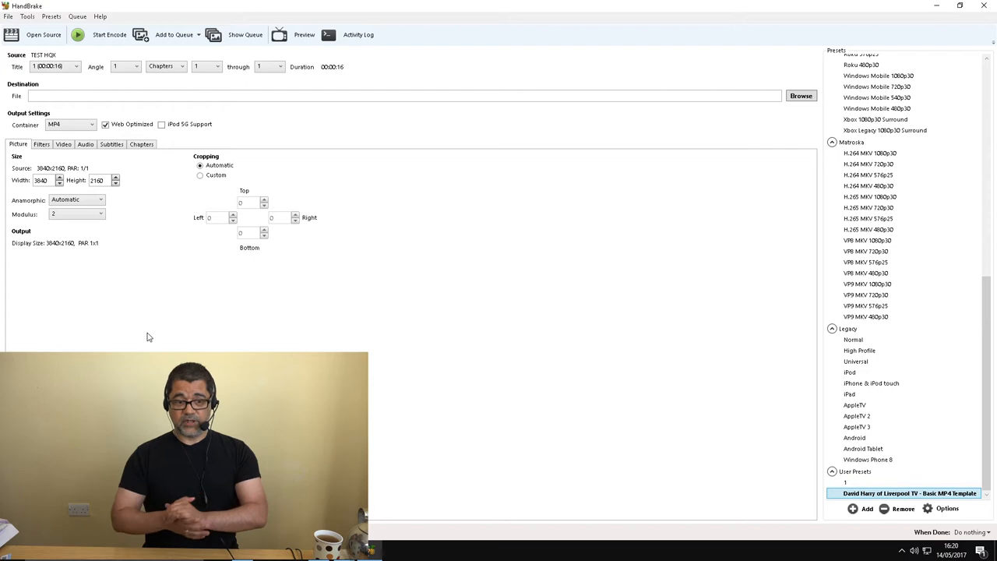
pyautogui.moveTo(152, 329)
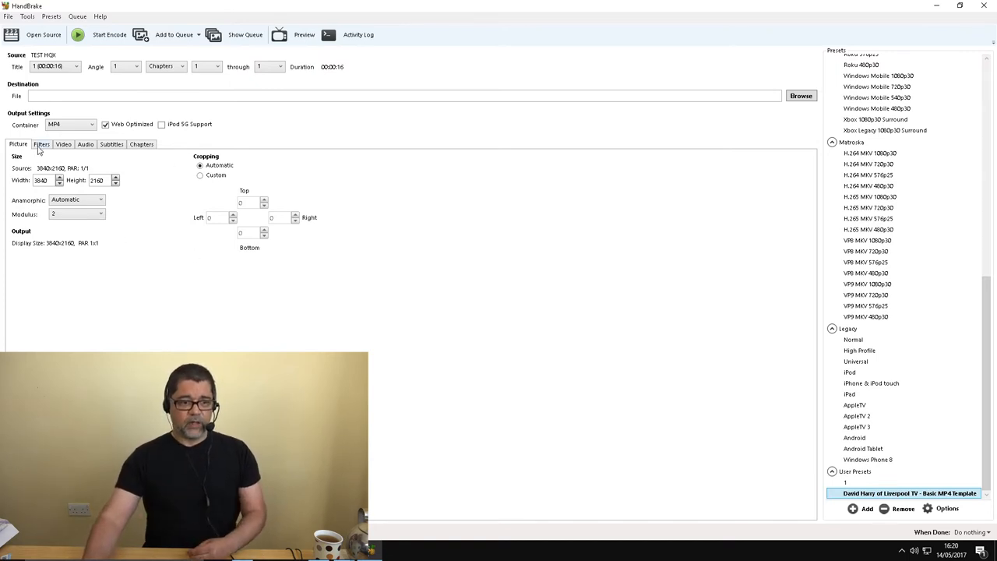
# Step: Show the Filters tab with detelecine, deinterlace and denoise off
pyautogui.click(41, 144)
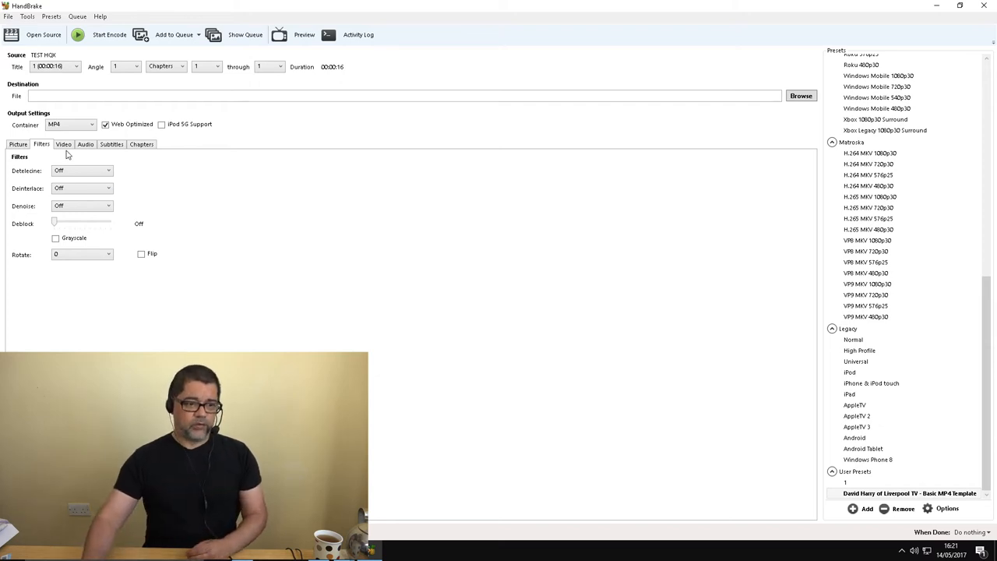
# Step: Show the Video tab with H.264 (x264), constant quality RF 22 and the medium encoder preset
pyautogui.click(63, 144)
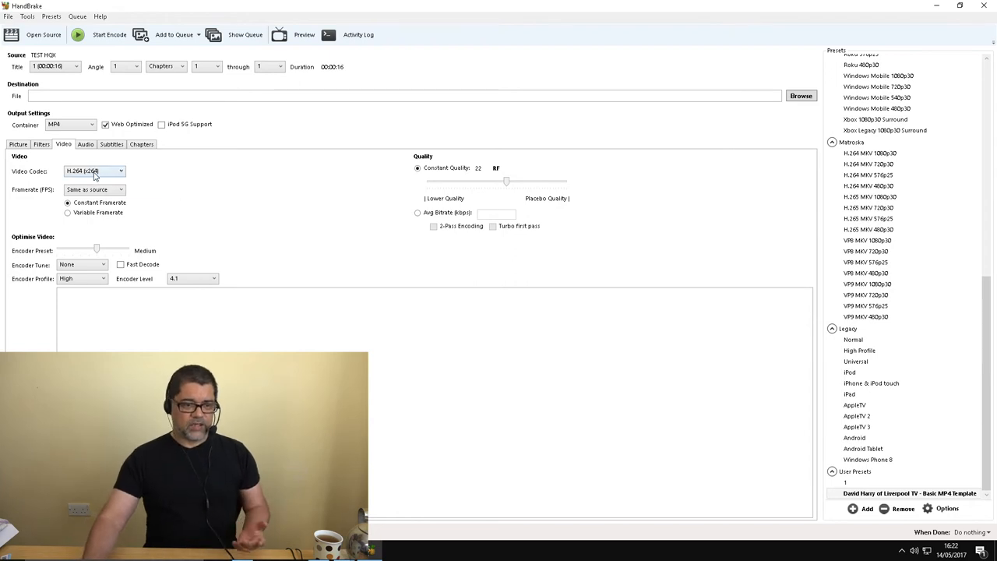
pyautogui.moveTo(93, 189)
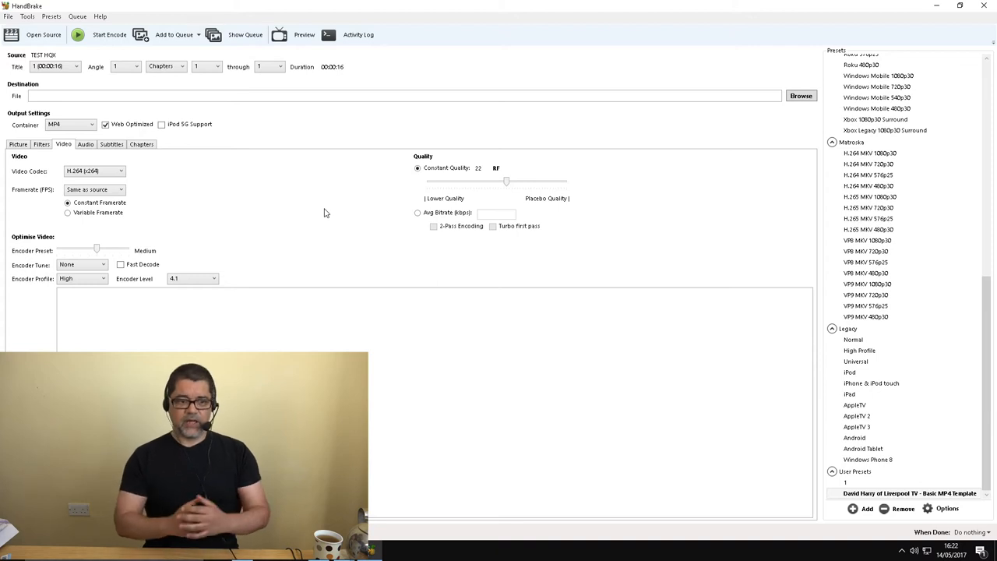
pyautogui.moveTo(243, 223)
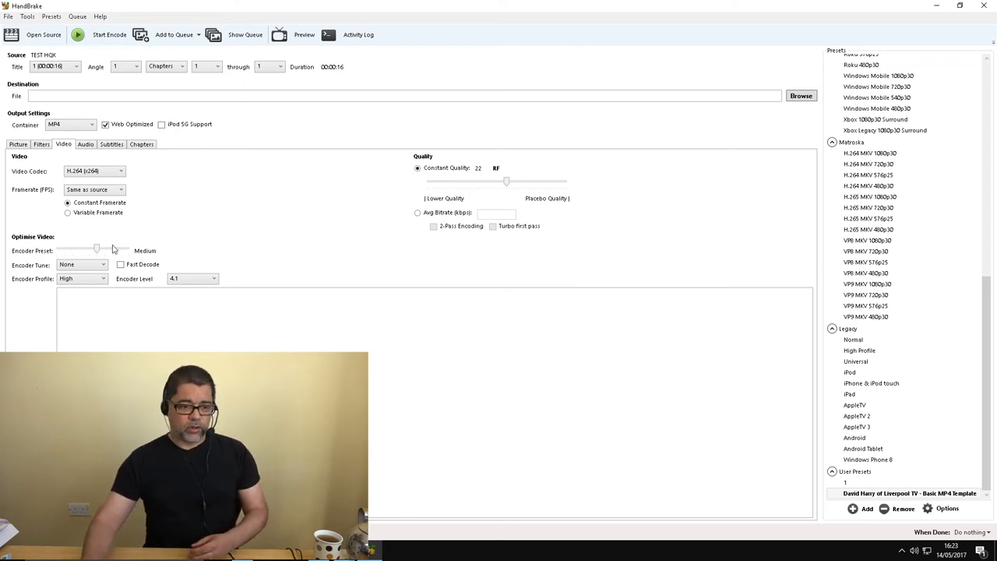
pyautogui.moveTo(252, 240)
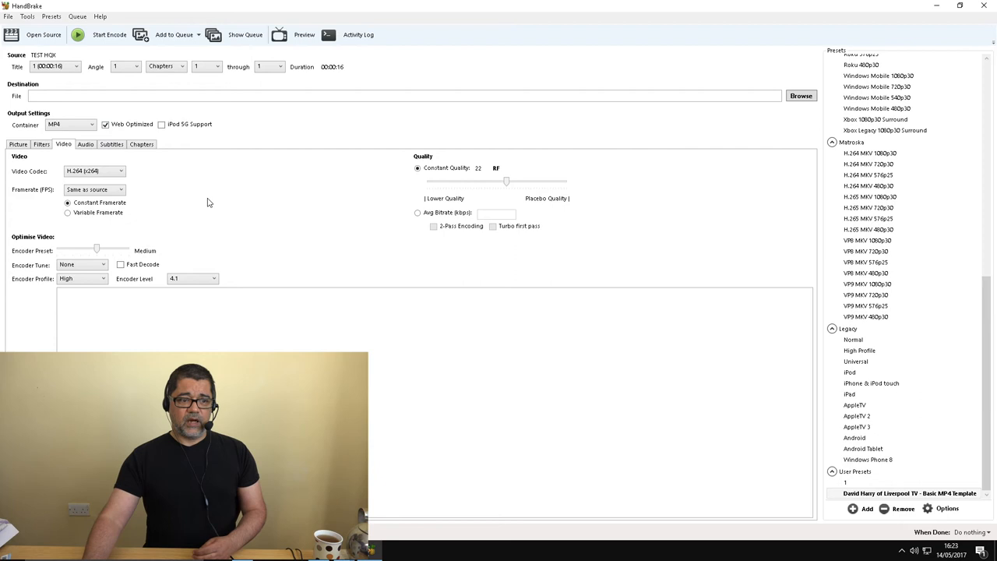
pyautogui.moveTo(249, 216)
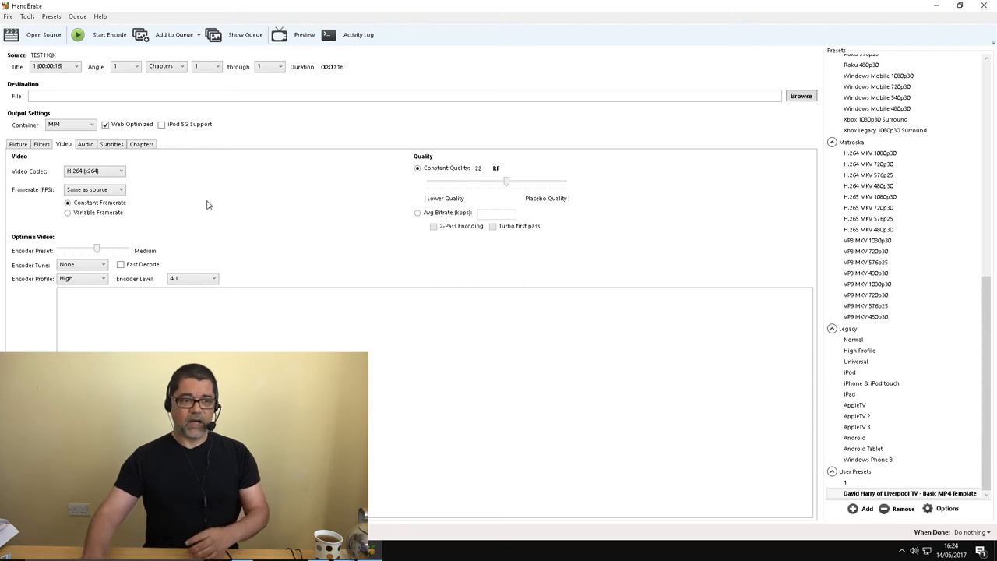
pyautogui.moveTo(96, 159)
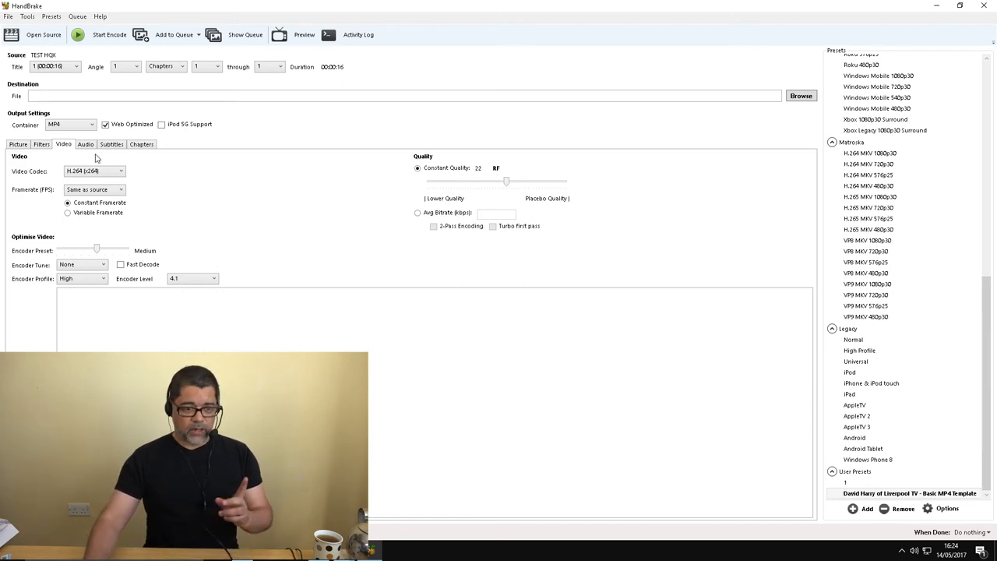
# Step: Show the Audio tab with a single AAC stereo track at bitrate 320
pyautogui.click(85, 144)
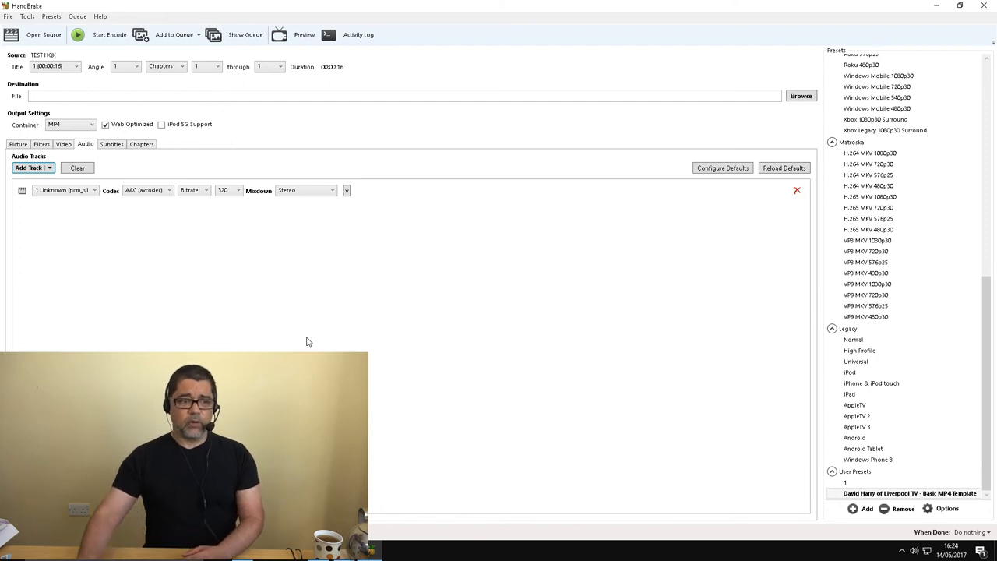
pyautogui.moveTo(187, 213)
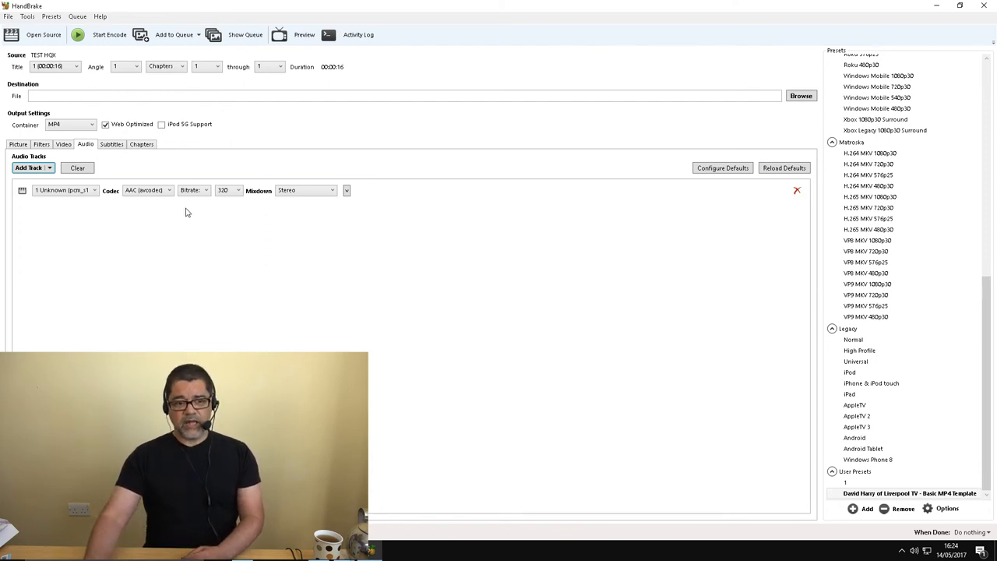
pyautogui.moveTo(258, 264)
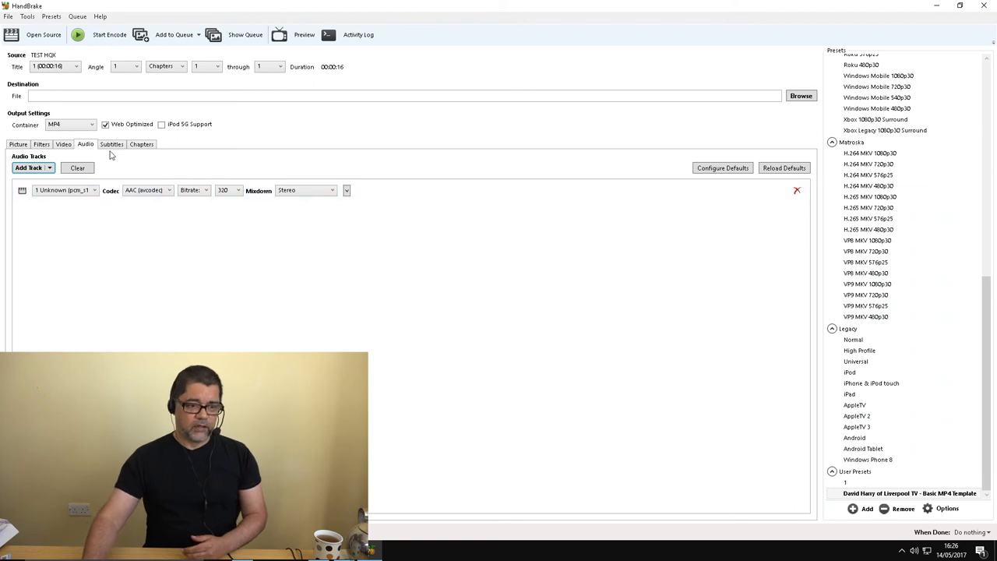
# Step: View the empty subtitle list, then the chapter markers showing one 16-second Chapter 1
pyautogui.click(111, 144)
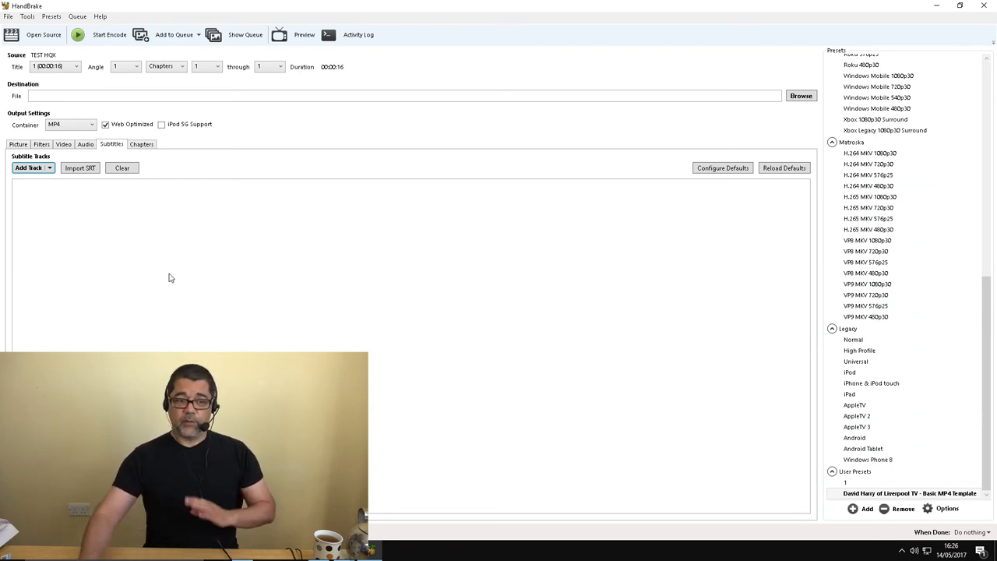
pyautogui.click(141, 144)
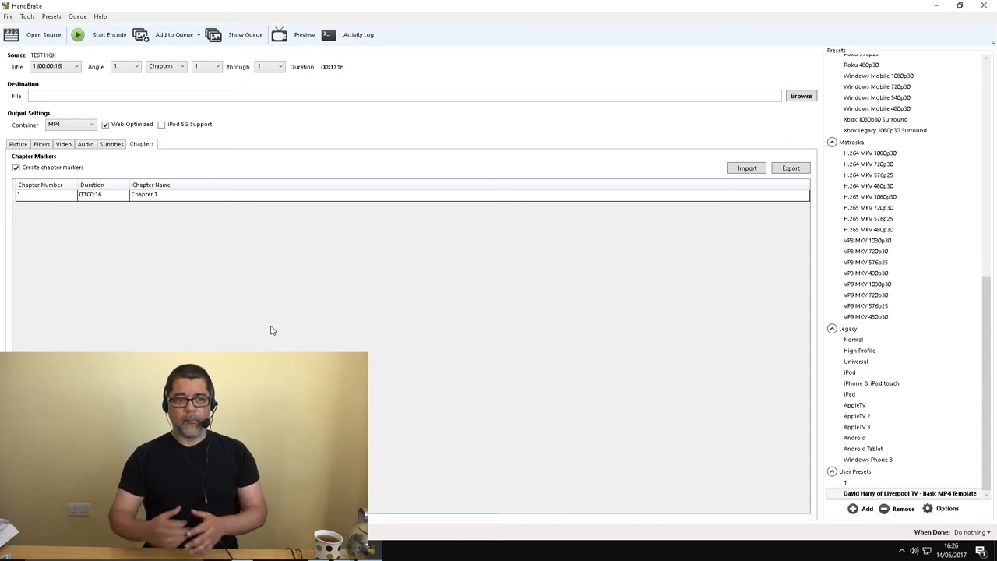
pyautogui.moveTo(118, 170)
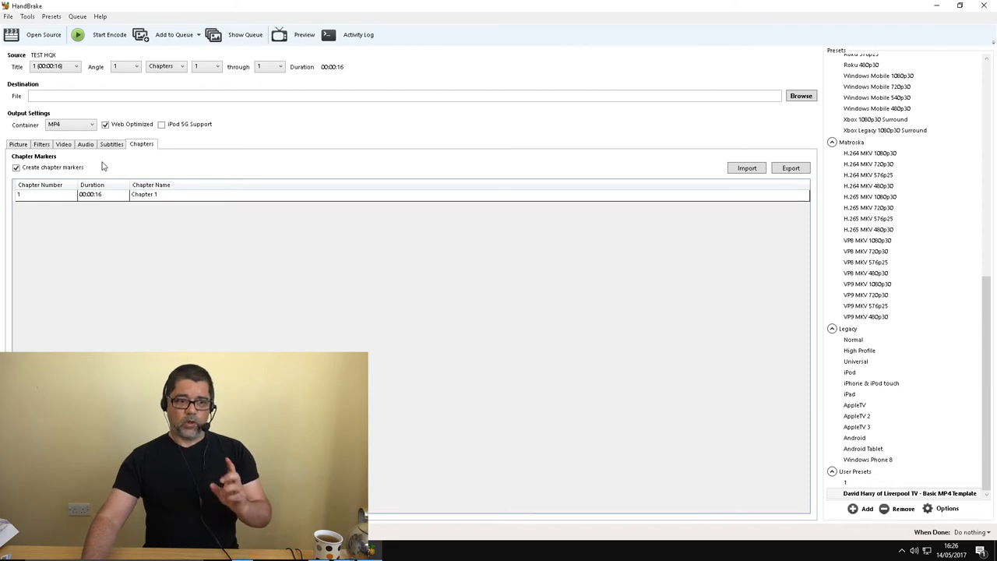
# Step: Return to the video settings and read the Constant Quality tooltip for RF 22
pyautogui.click(64, 144)
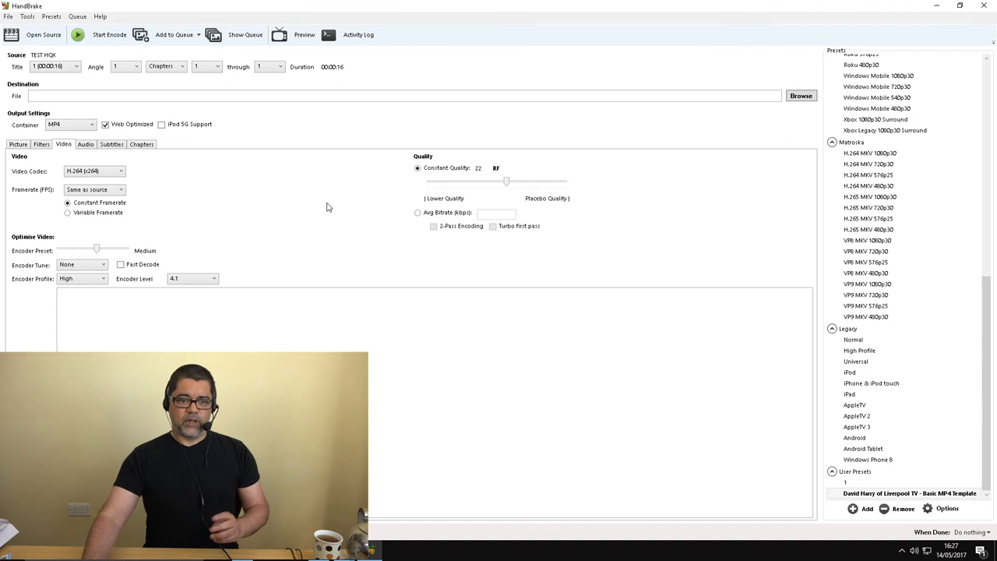
pyautogui.moveTo(444, 167)
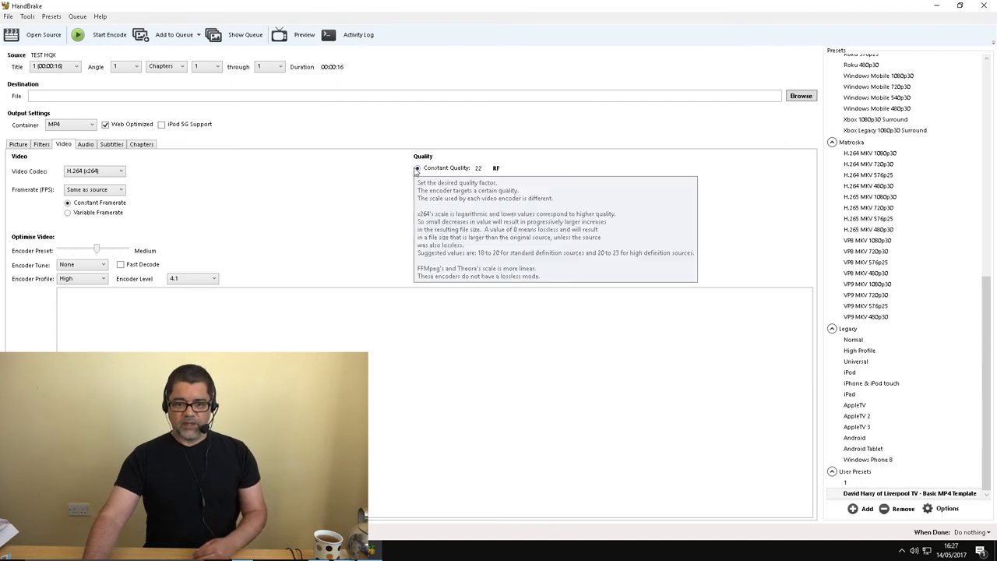
pyautogui.moveTo(419, 173)
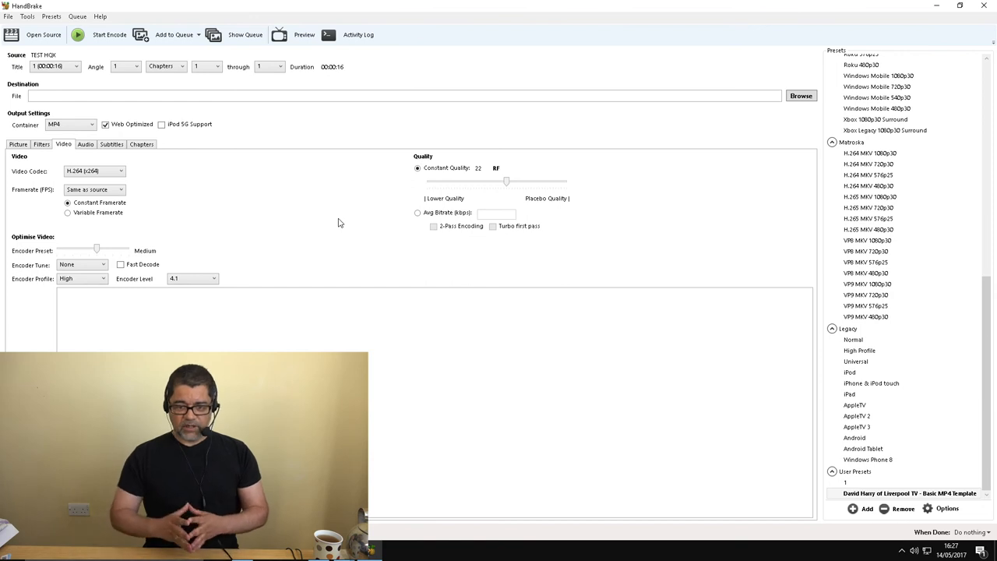
pyautogui.moveTo(147, 255)
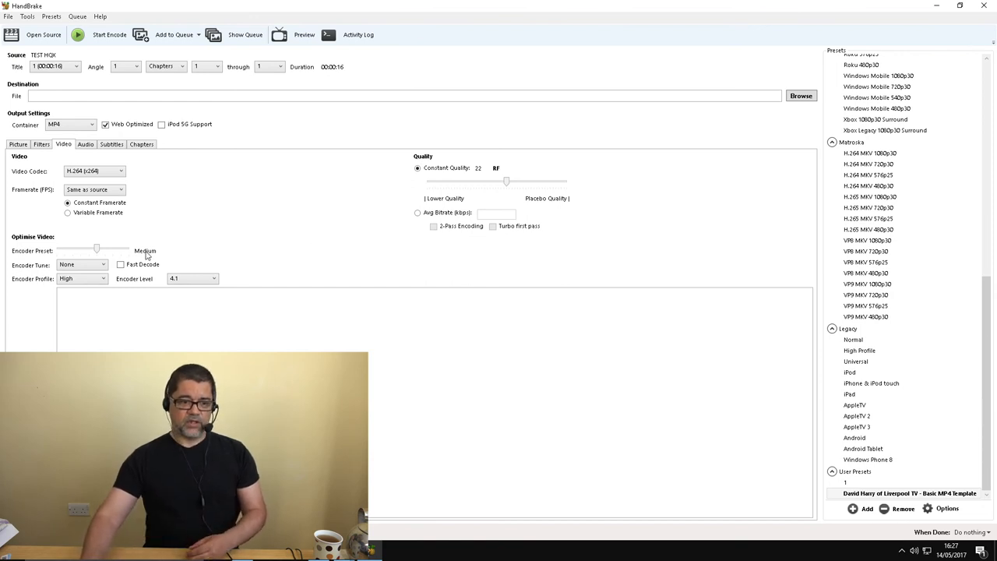
pyautogui.moveTo(304, 199)
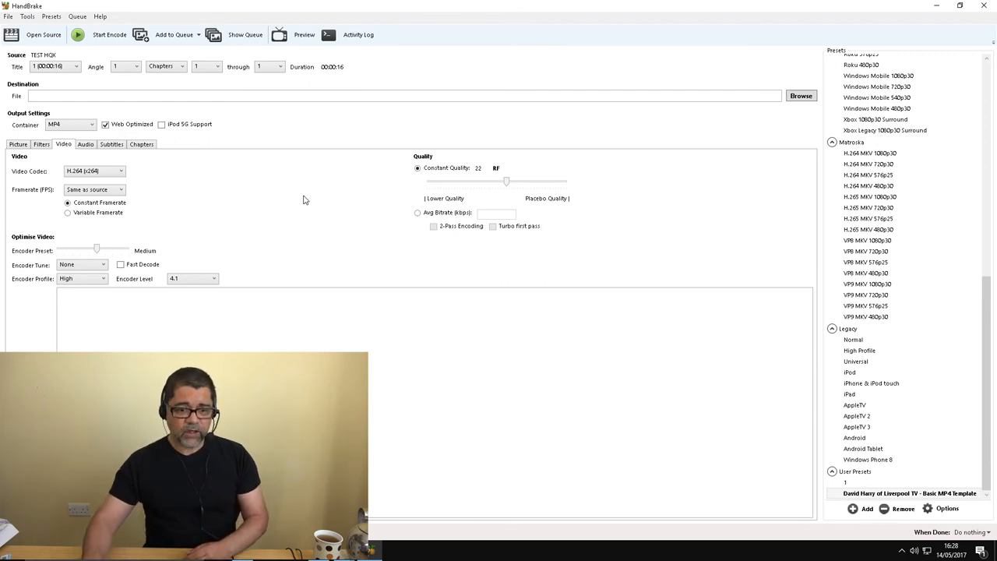
pyautogui.moveTo(298, 201)
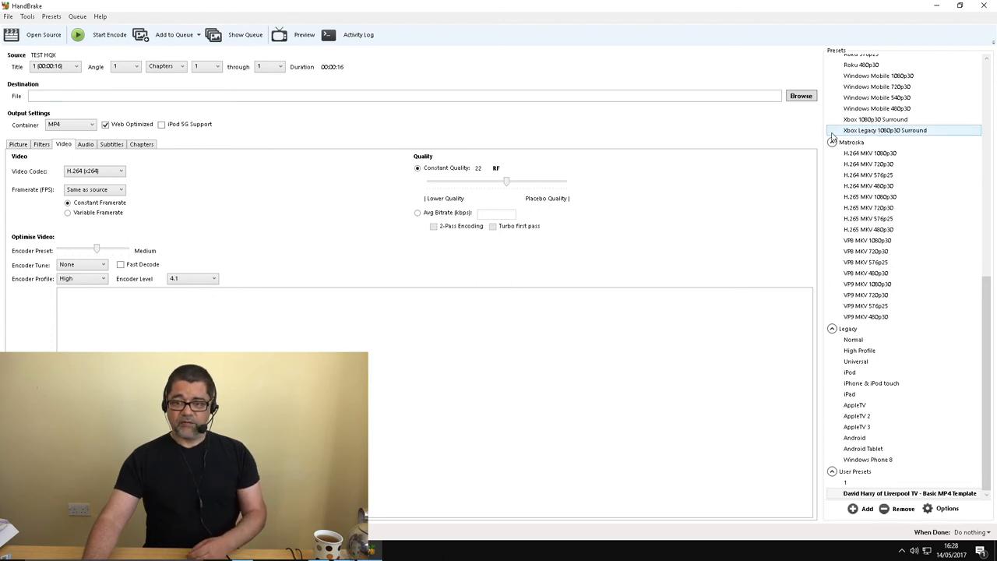
# Step: Set the output destination to x264.mp4 on the Desktop
pyautogui.click(801, 95)
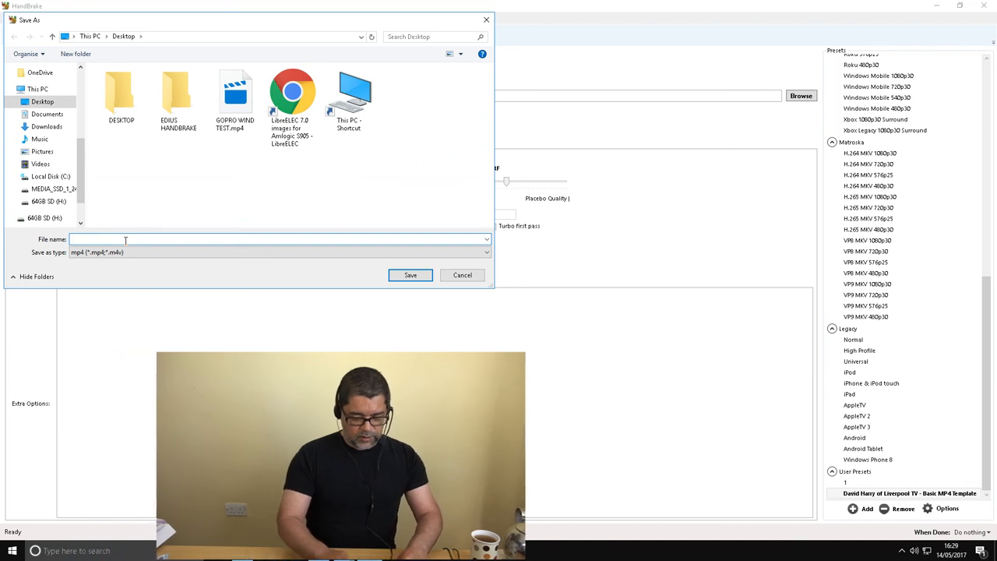
pyautogui.write('x264')
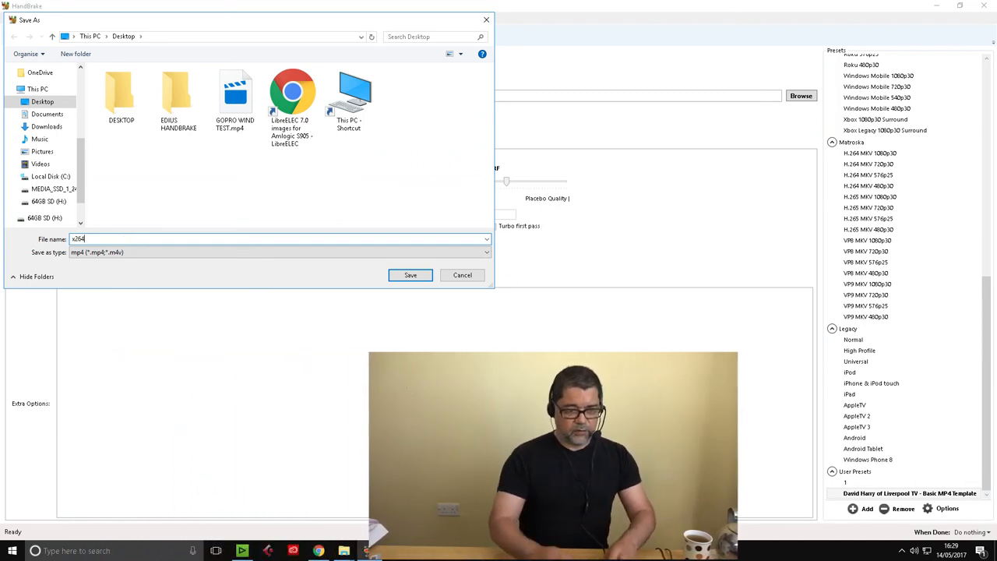
pyautogui.click(410, 275)
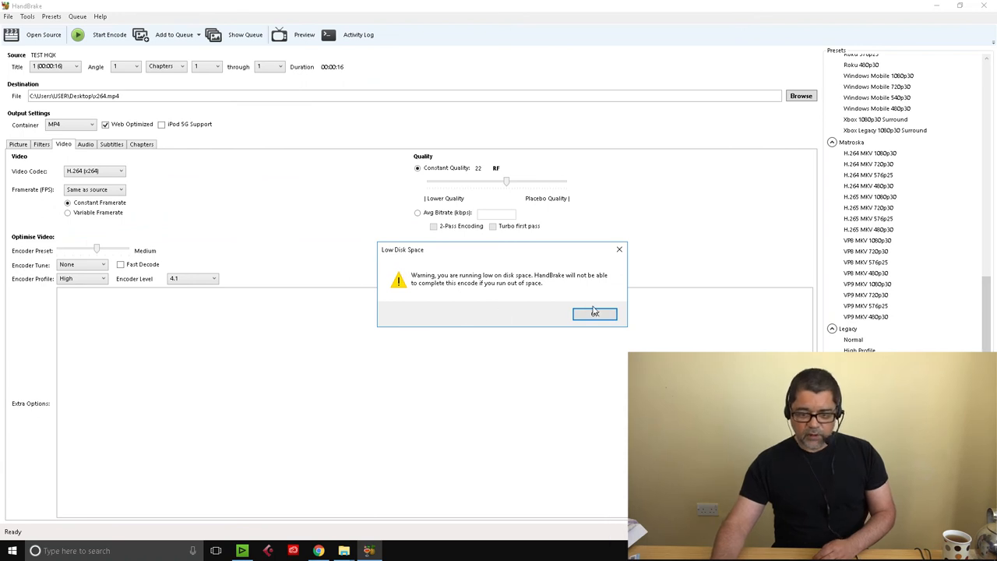
# Step: Dismiss the Low Disk Space warning
pyautogui.click(595, 313)
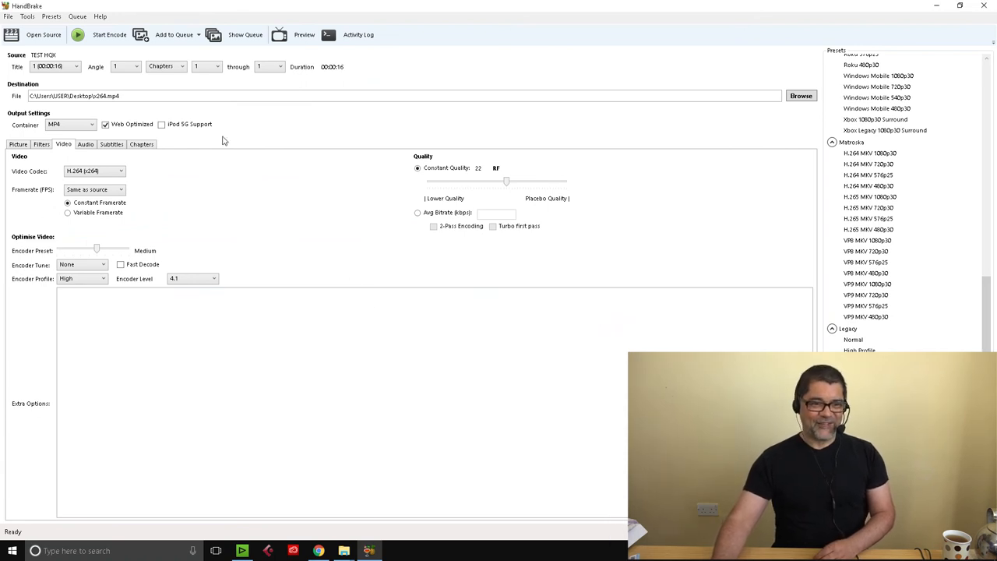
pyautogui.click(110, 34)
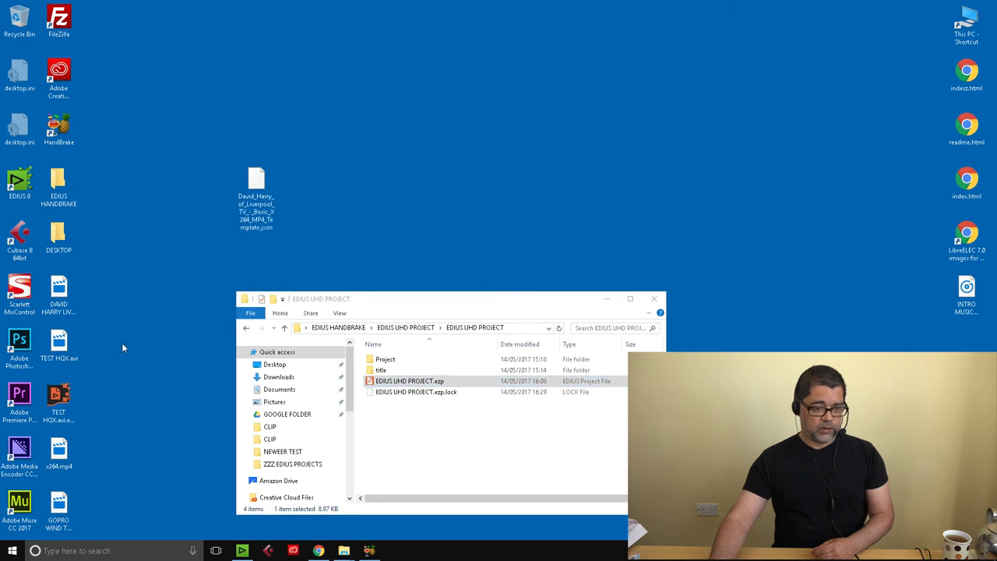
pyautogui.moveTo(86, 463)
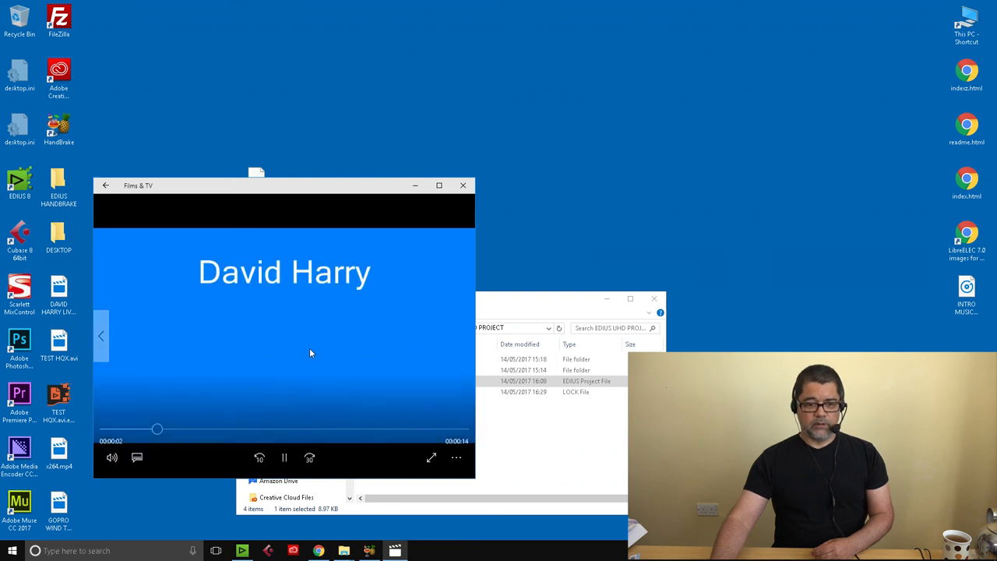
# Step: Play x264.mp4 in Films & TV through the end-credit titles, then close the player
pyautogui.click(431, 457)
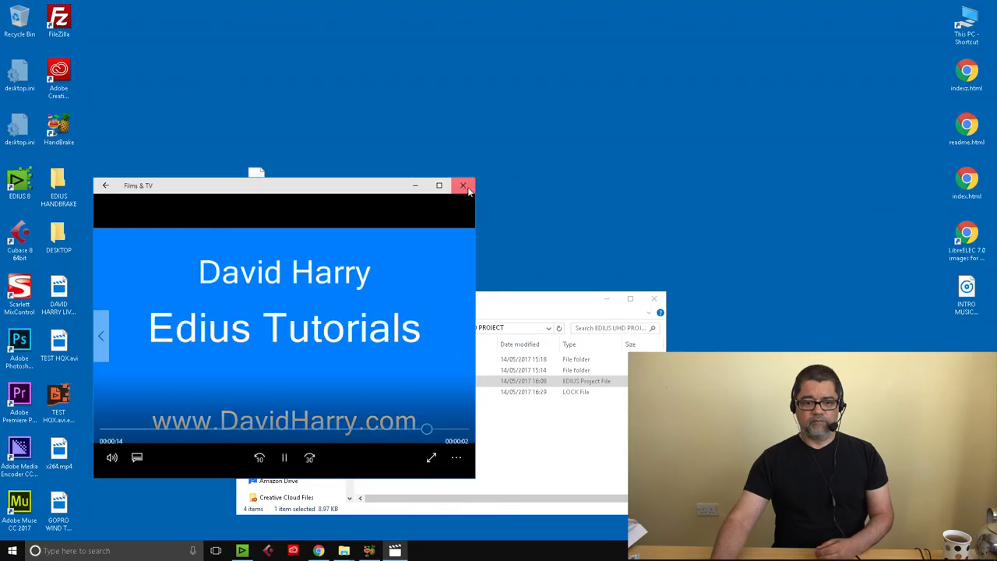
pyautogui.click(464, 186)
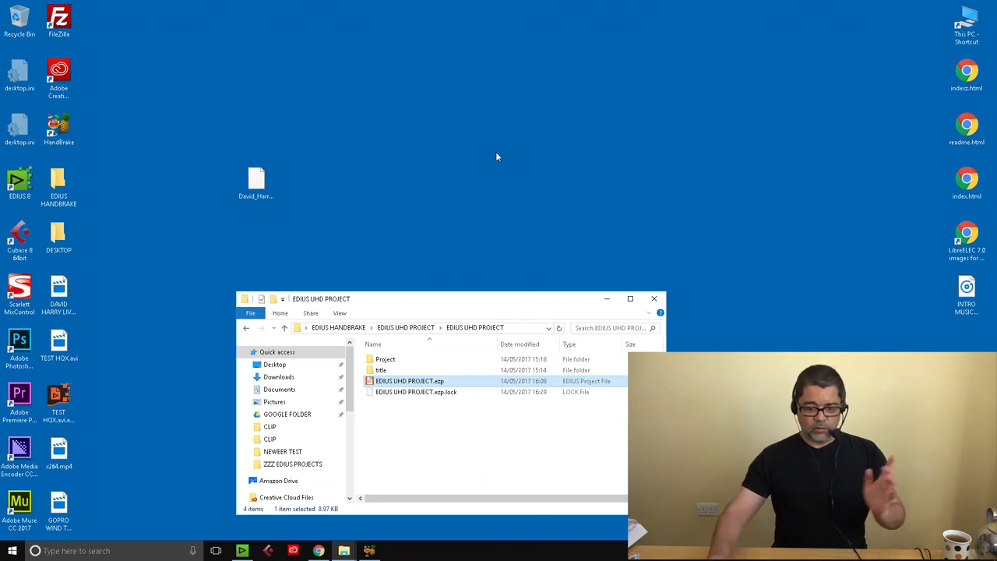
pyautogui.moveTo(369, 551)
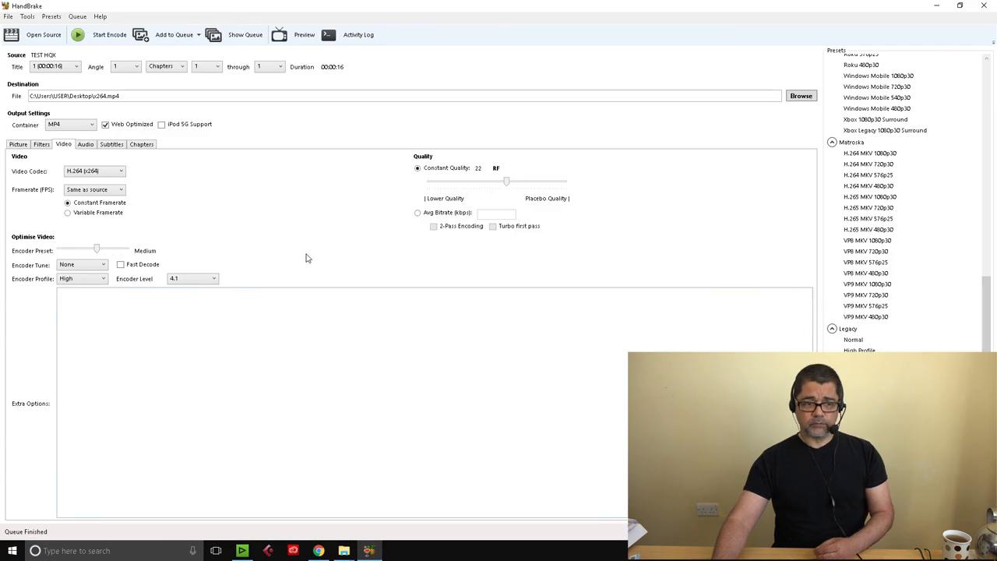
# Step: Open 'DAVID HARRY LIVERPOOL TV YOUTUBE END CREDIT 4K-UHD v2.avi' from the Desktop as the source
pyautogui.click(38, 34)
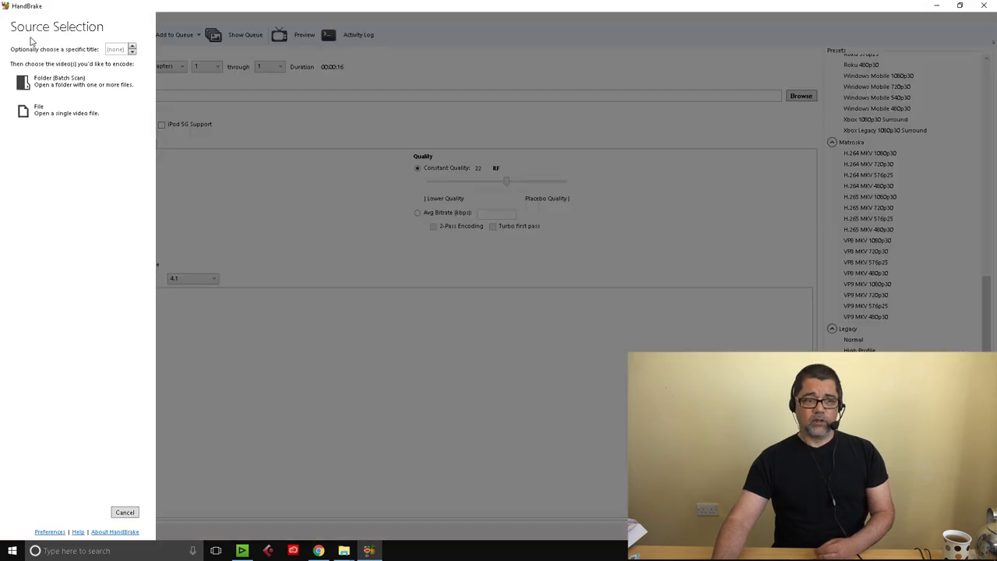
pyautogui.click(38, 109)
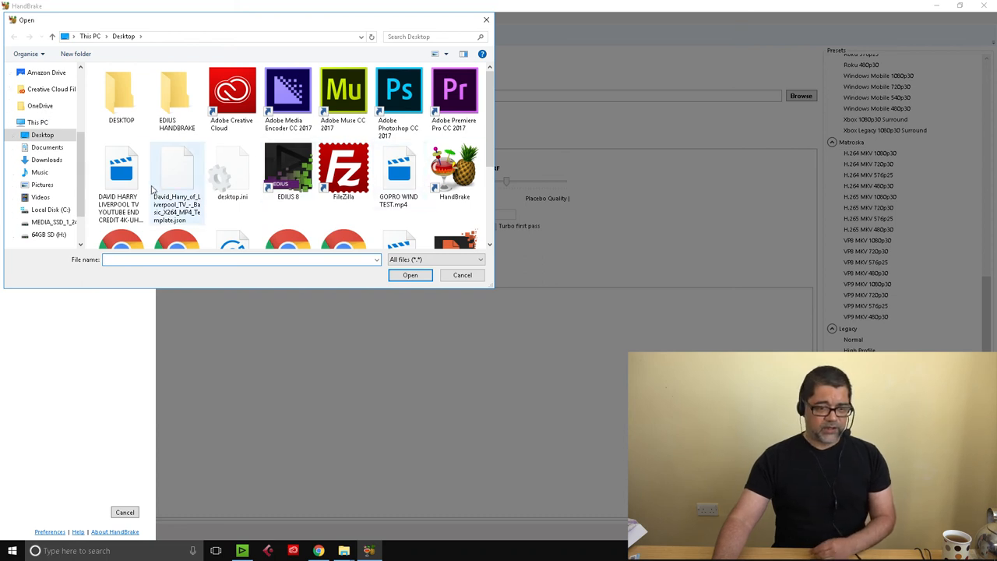
pyautogui.click(122, 175)
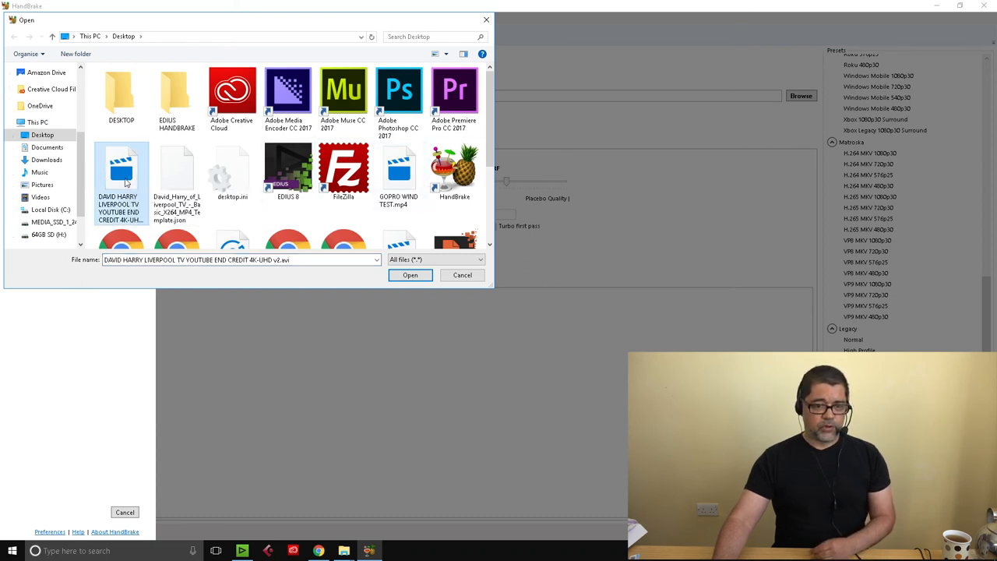
pyautogui.click(410, 275)
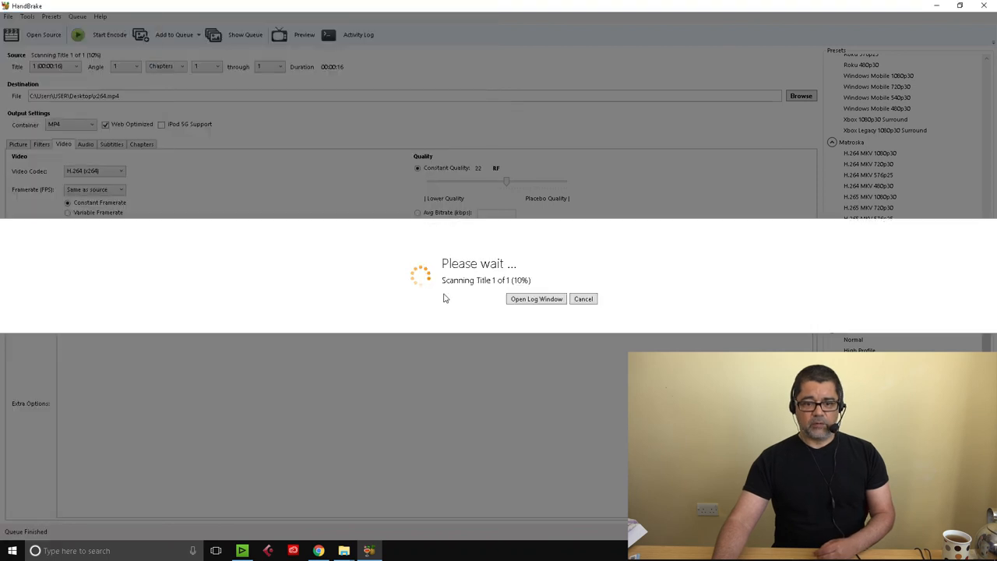
pyautogui.moveTo(467, 369)
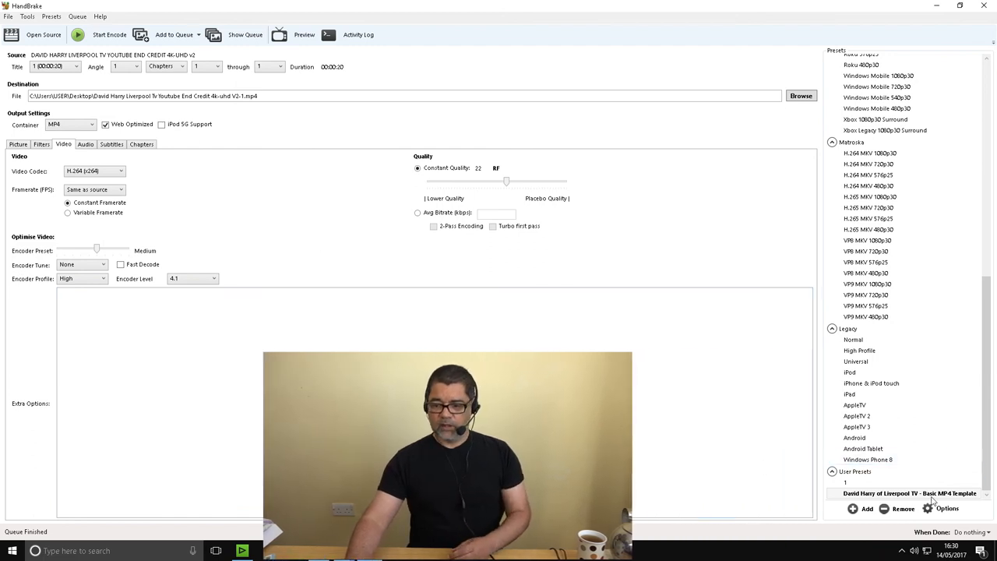
pyautogui.moveTo(909, 494)
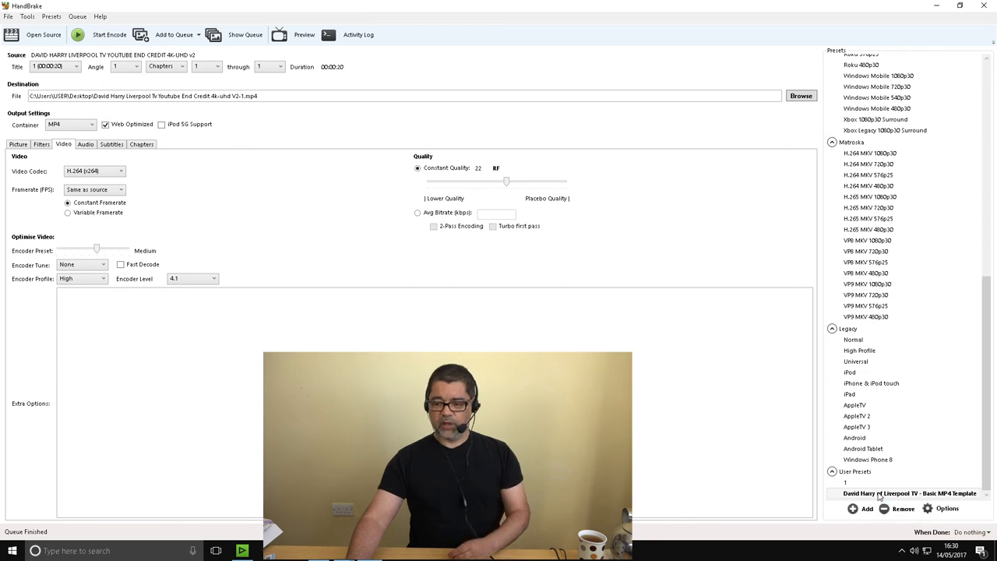
# Step: Apply the Basic MP4 Template preset and confirm the 3840x2160 picture size
pyautogui.click(909, 493)
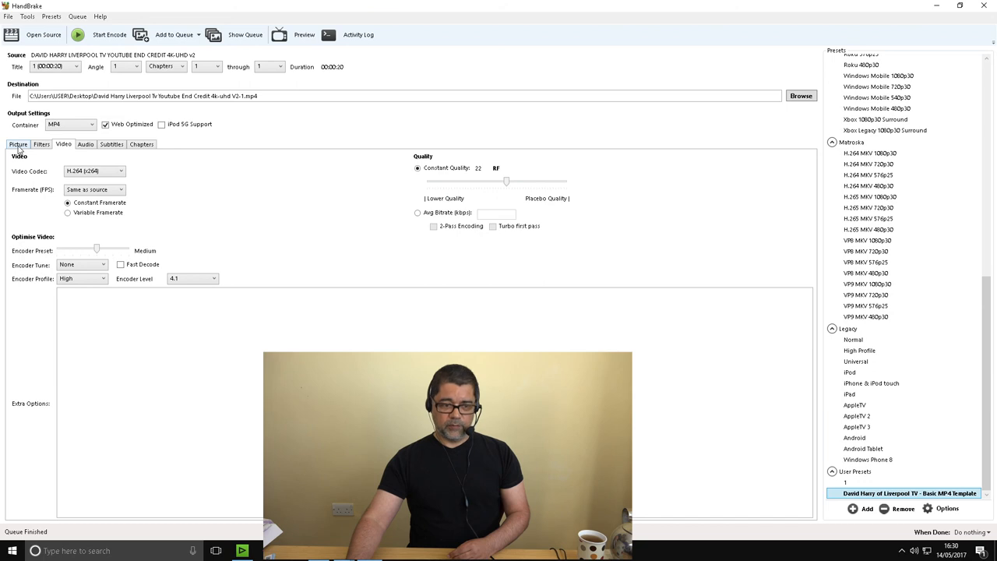
pyautogui.click(18, 144)
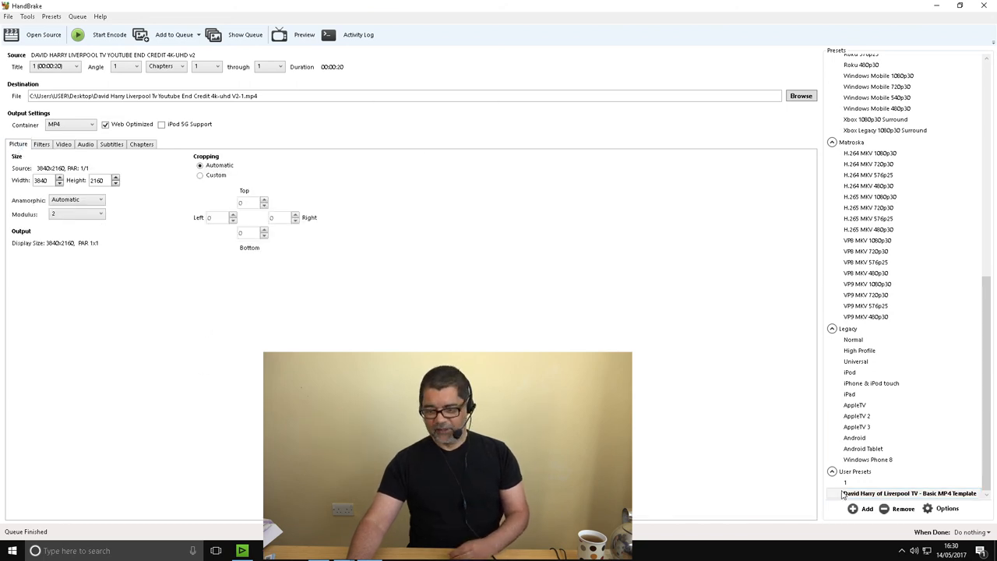
pyautogui.click(908, 493)
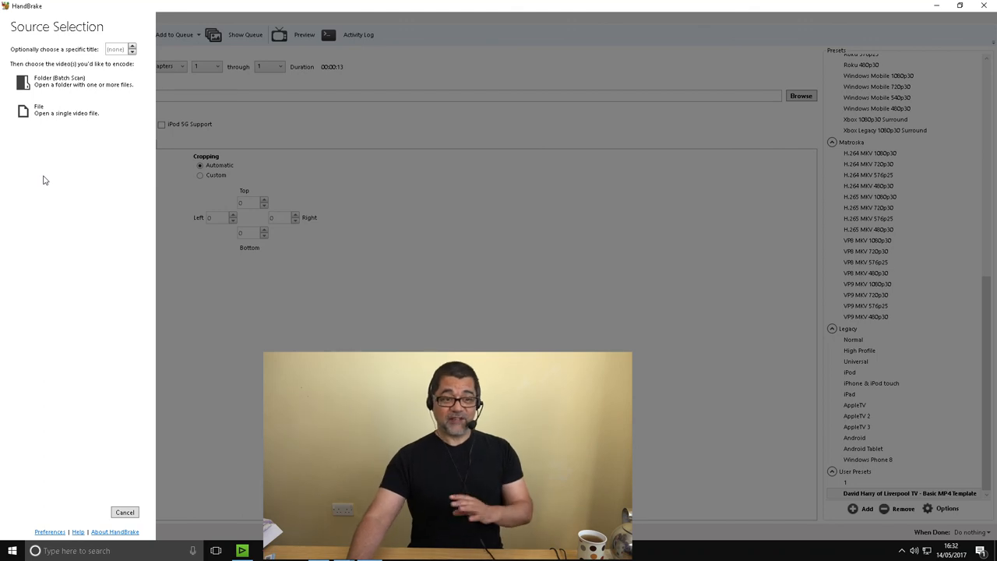
# Step: Load GOPR0122.MP4 from the GOPRO5 folder as the source, giving 2704x1520 output
pyautogui.click(39, 109)
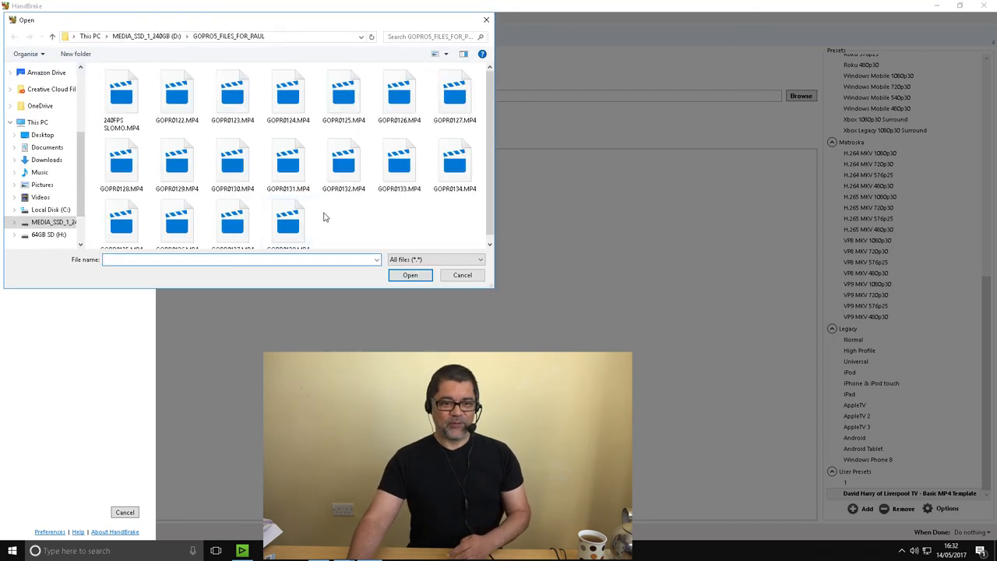
pyautogui.click(177, 94)
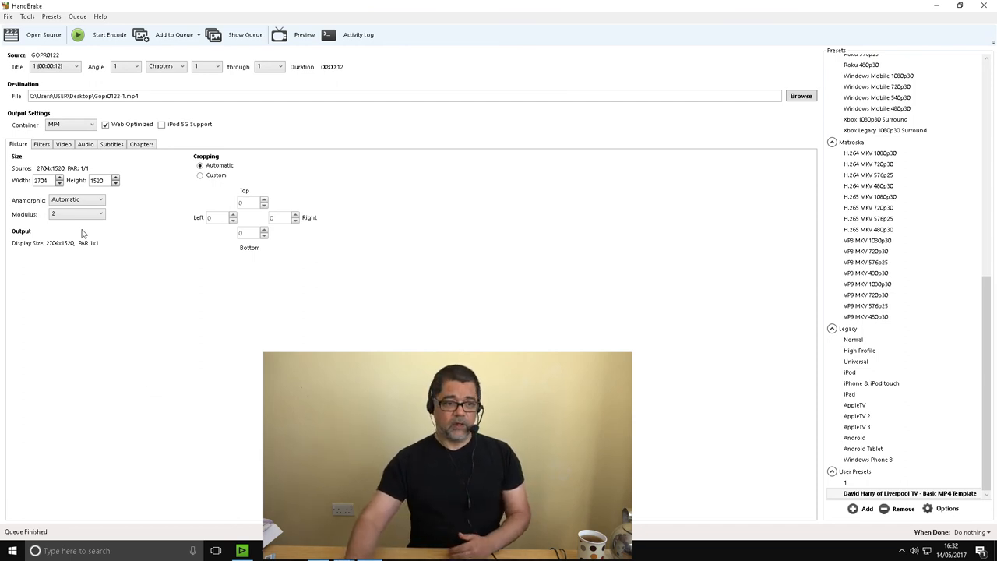
# Step: Check the GoPro clip's Filters, Video, Audio, Subtitles and Chapters settings, returning to Audio's AAC stereo track
pyautogui.click(42, 144)
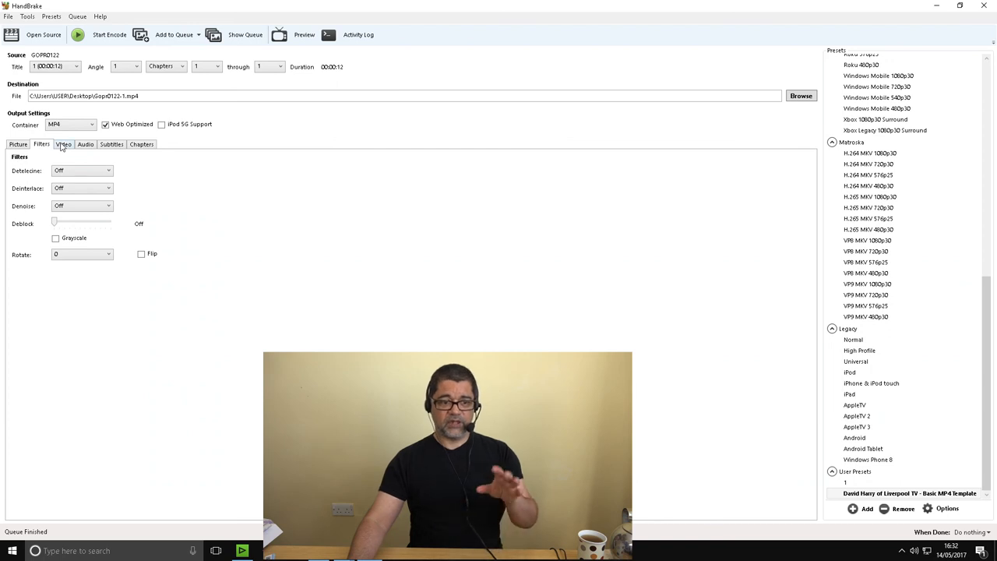
pyautogui.click(64, 145)
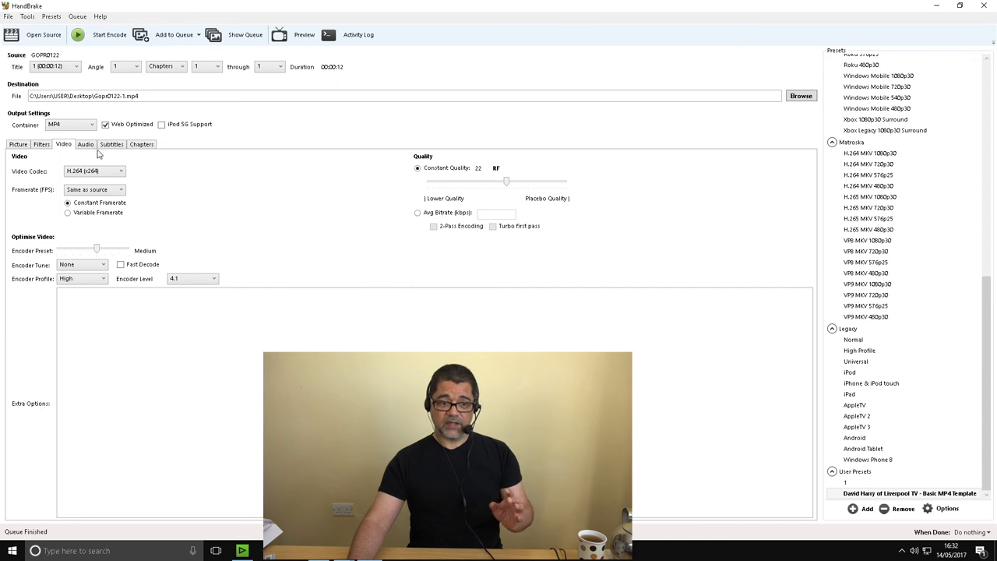
pyautogui.click(85, 144)
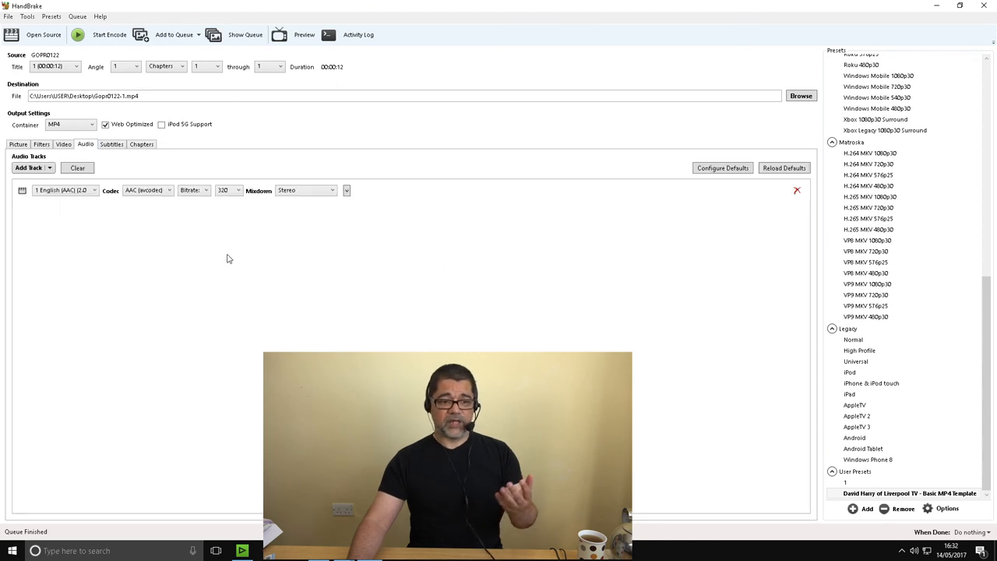
pyautogui.click(111, 145)
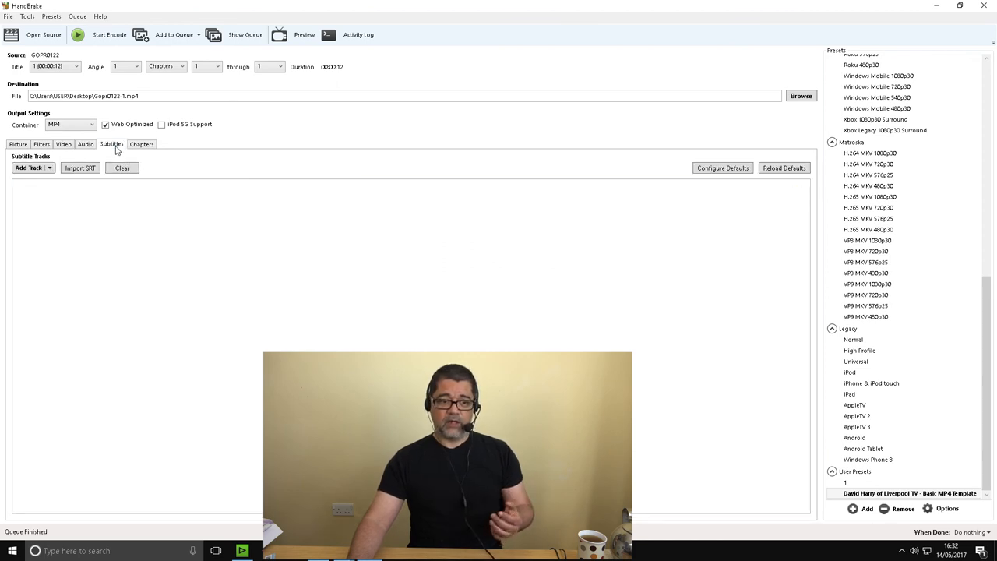
pyautogui.click(141, 144)
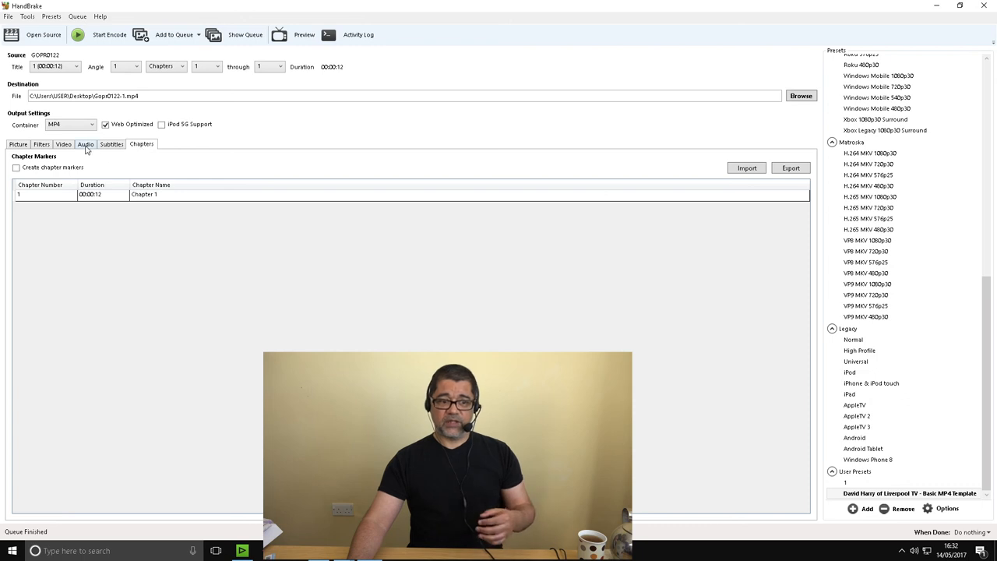
pyautogui.click(86, 144)
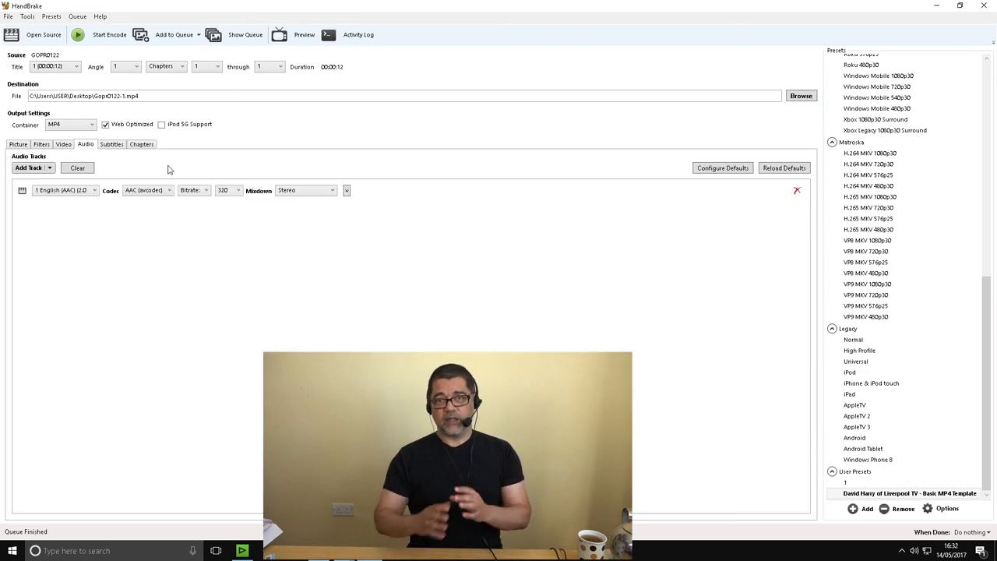